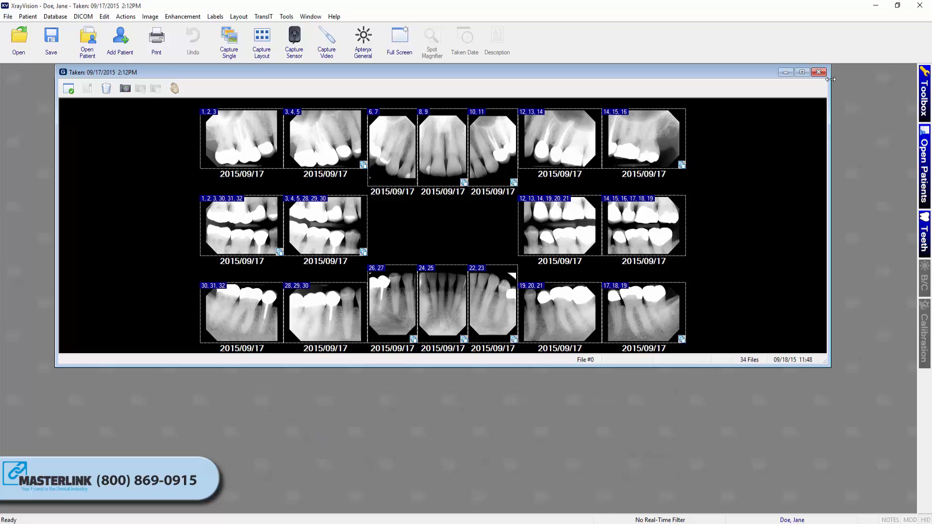
Close the earlier image series and start Capture Layout Images from the File Acquire menu.
{"action": "left_click", "coordinate": [818, 72]}
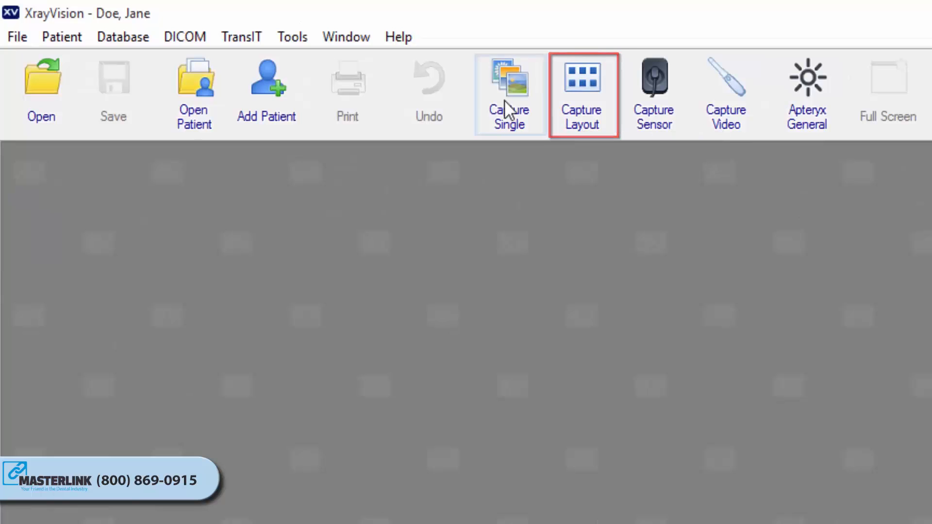
{"action": "left_click", "coordinate": [18, 37]}
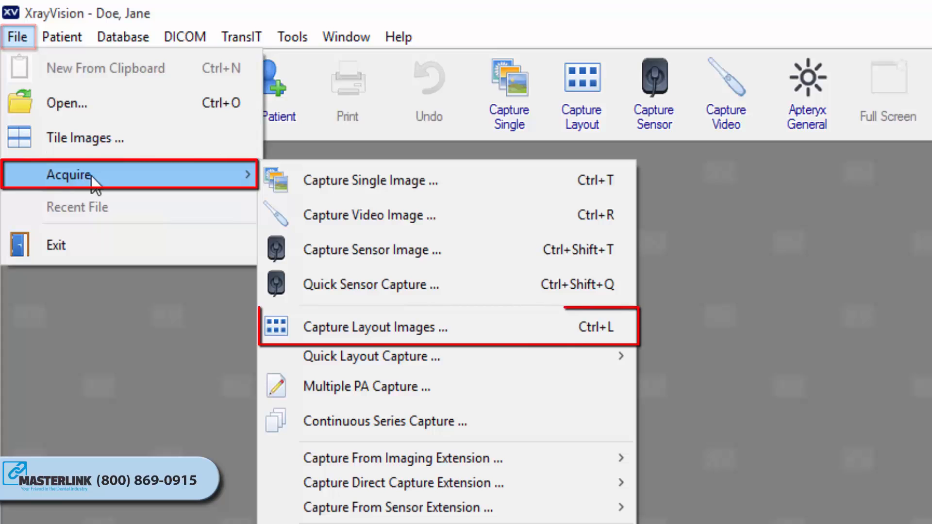
{"action": "left_click", "coordinate": [375, 327]}
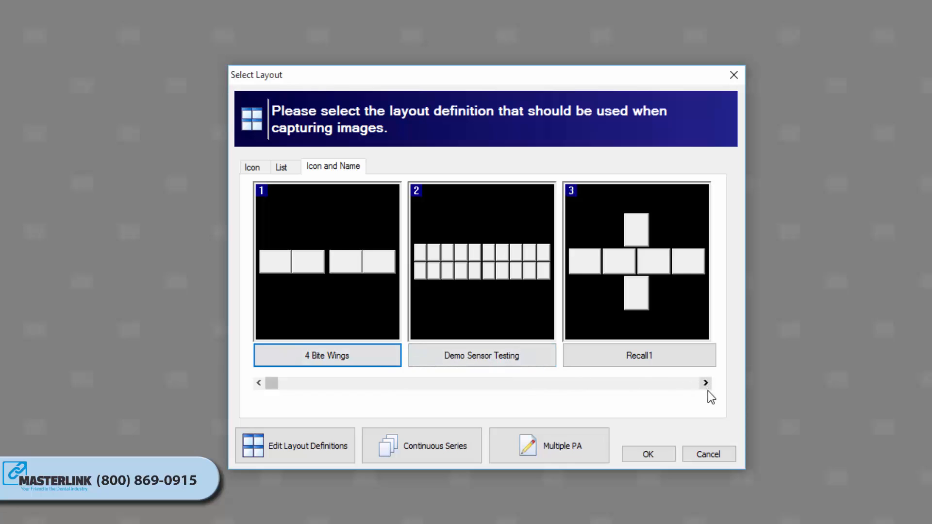
Page through all layout definitions to the end and return to the first page.
{"action": "left_click", "coordinate": [705, 383]}
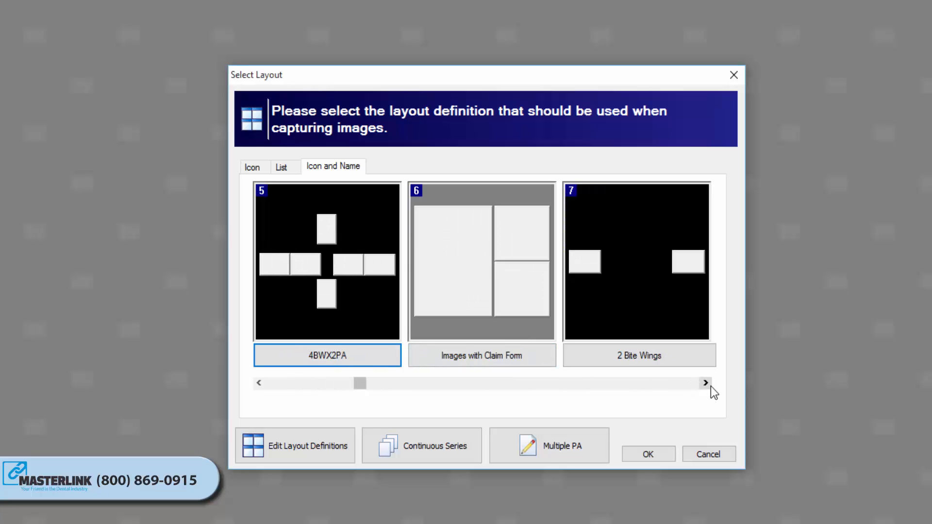
{"action": "left_click", "coordinate": [705, 383]}
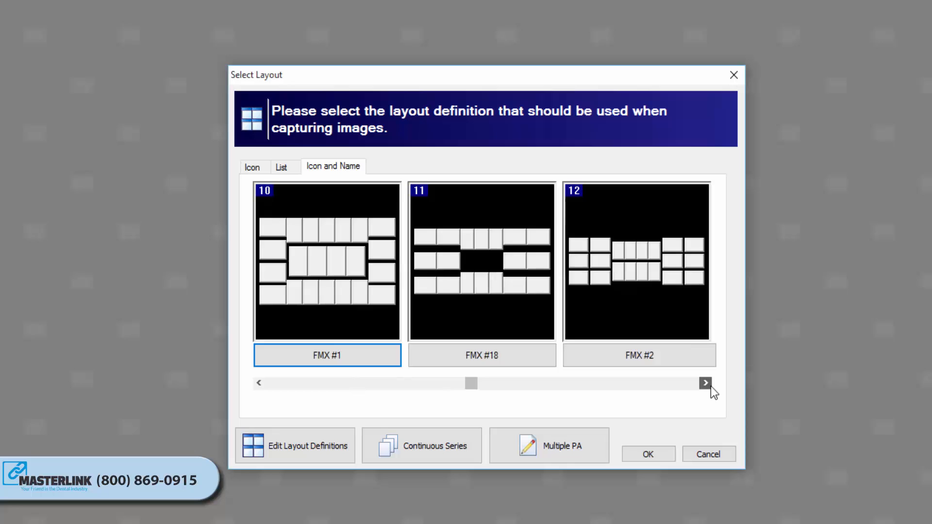
{"action": "left_click", "coordinate": [705, 383]}
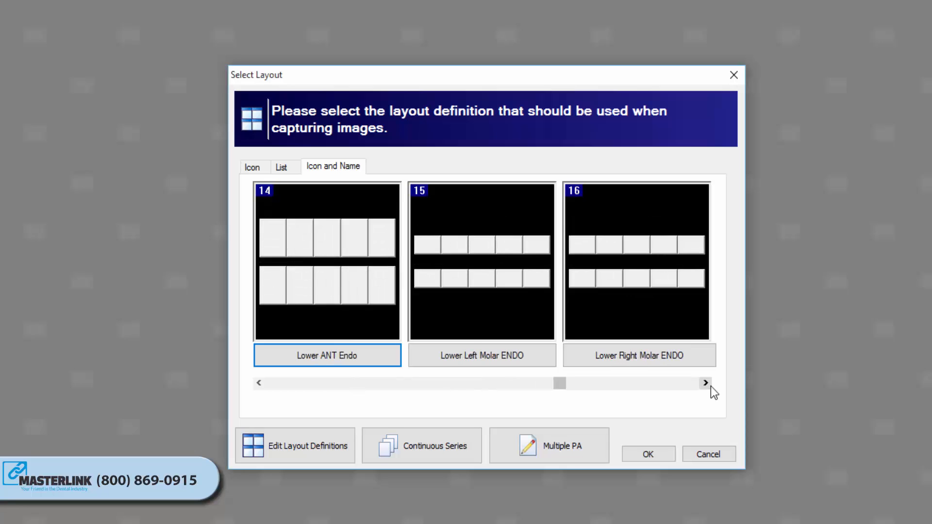
{"action": "left_click", "coordinate": [704, 384]}
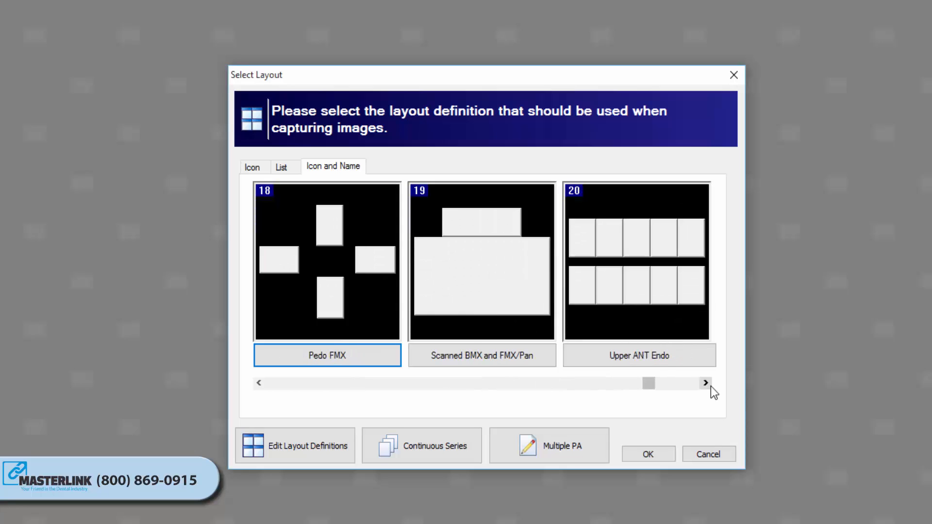
{"action": "left_click", "coordinate": [705, 382]}
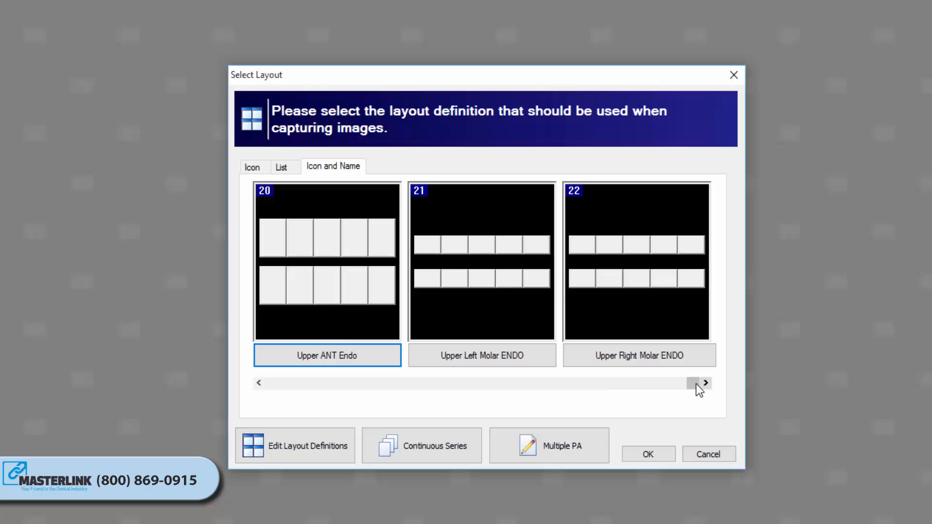
{"action": "left_click", "coordinate": [258, 384]}
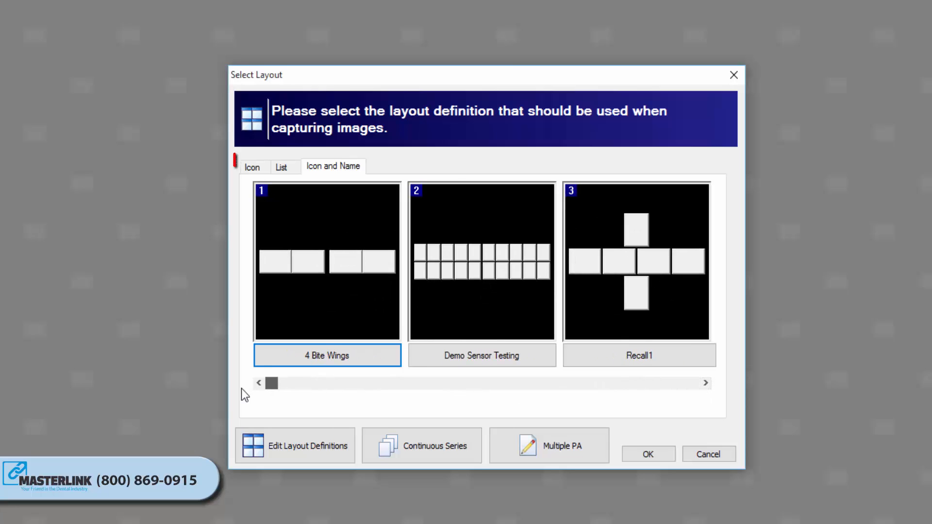
View layouts as icons only, as a named list, and back to Icon and Name.
{"action": "left_click", "coordinate": [253, 167]}
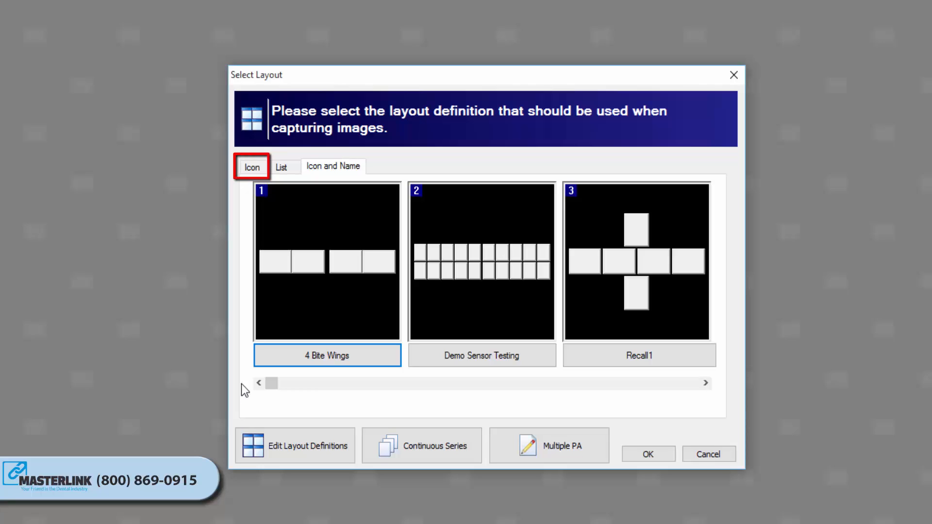
{"action": "mouse_move", "coordinate": [282, 176]}
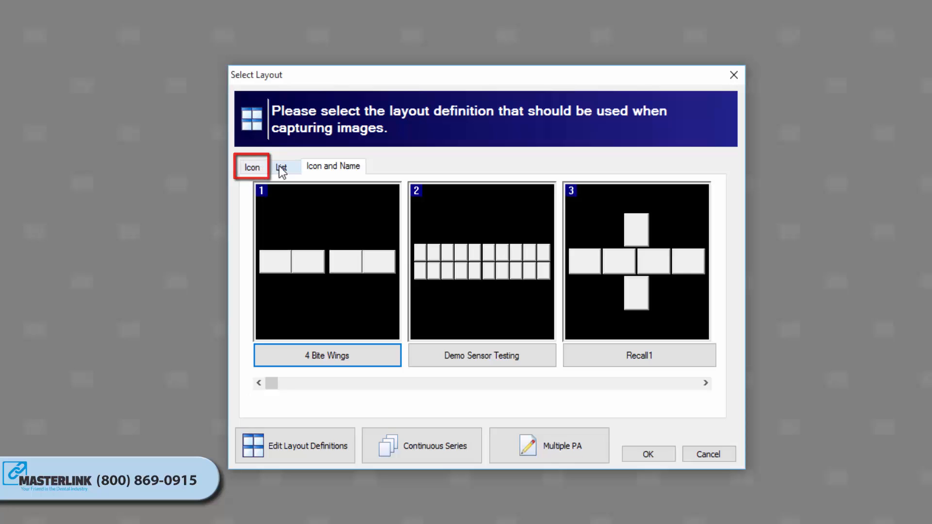
{"action": "left_click", "coordinate": [285, 167]}
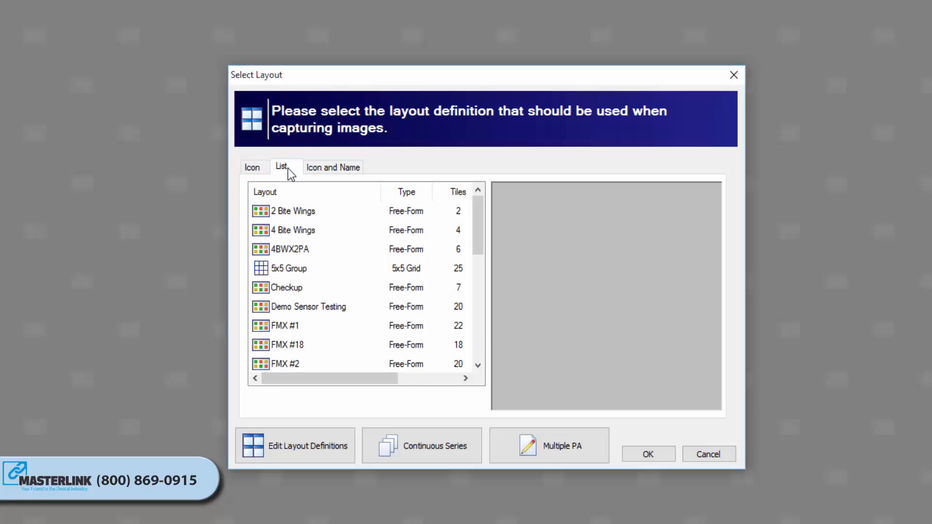
{"action": "left_click", "coordinate": [333, 167]}
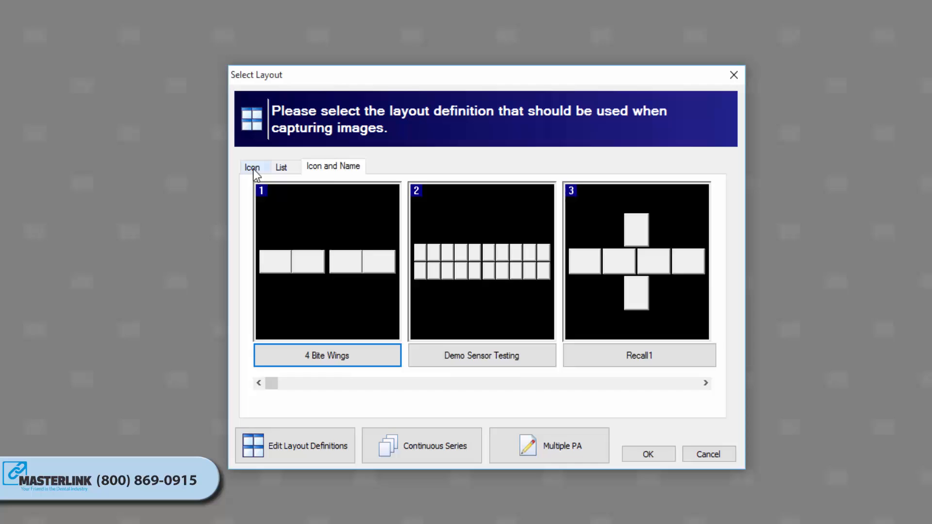
{"action": "left_click", "coordinate": [252, 167]}
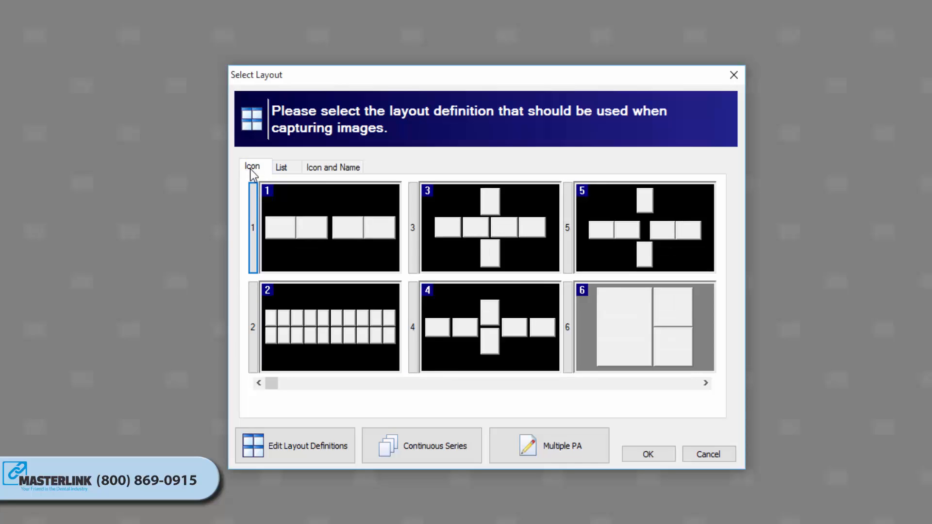
{"action": "left_click", "coordinate": [333, 167]}
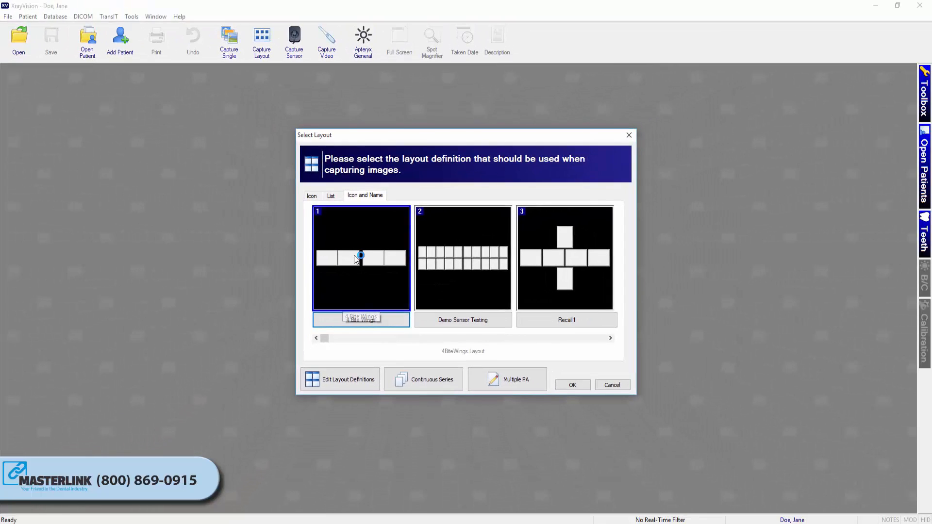
Confirm the 4 Bite Wings layout and begin Capture Series, bringing up sensor selection.
{"action": "left_click", "coordinate": [573, 384]}
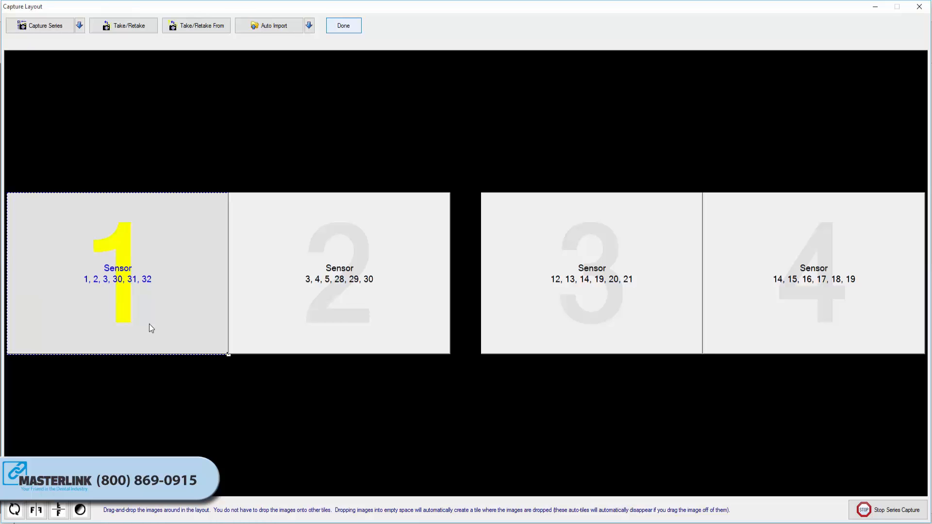
{"action": "mouse_move", "coordinate": [162, 325]}
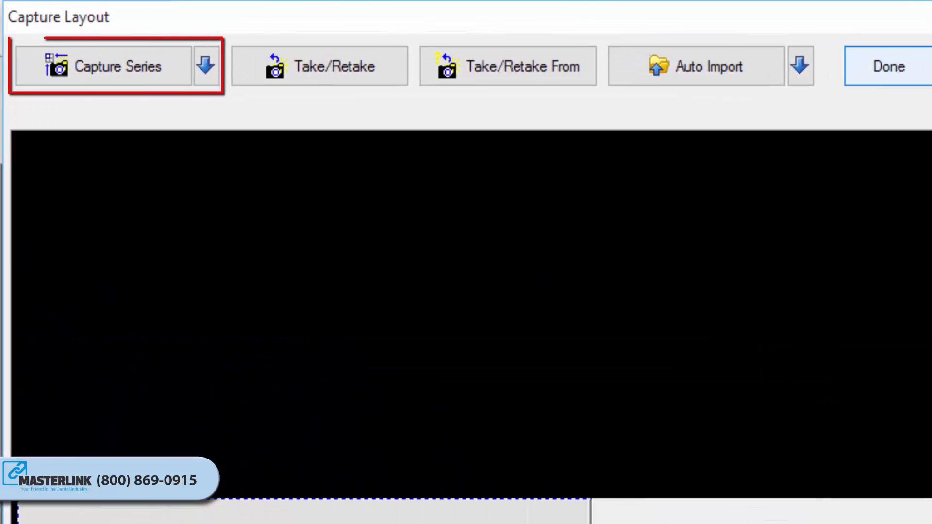
{"action": "mouse_move", "coordinate": [157, 99]}
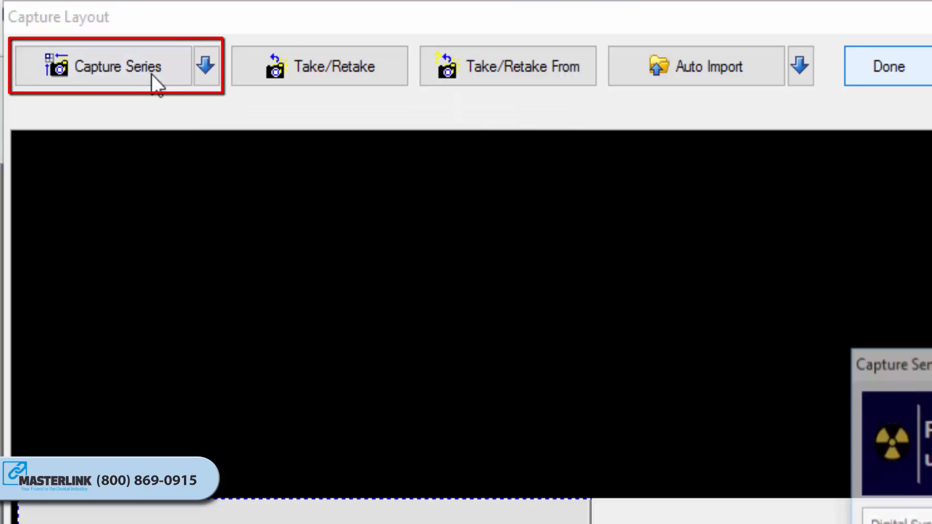
{"action": "left_click", "coordinate": [120, 67]}
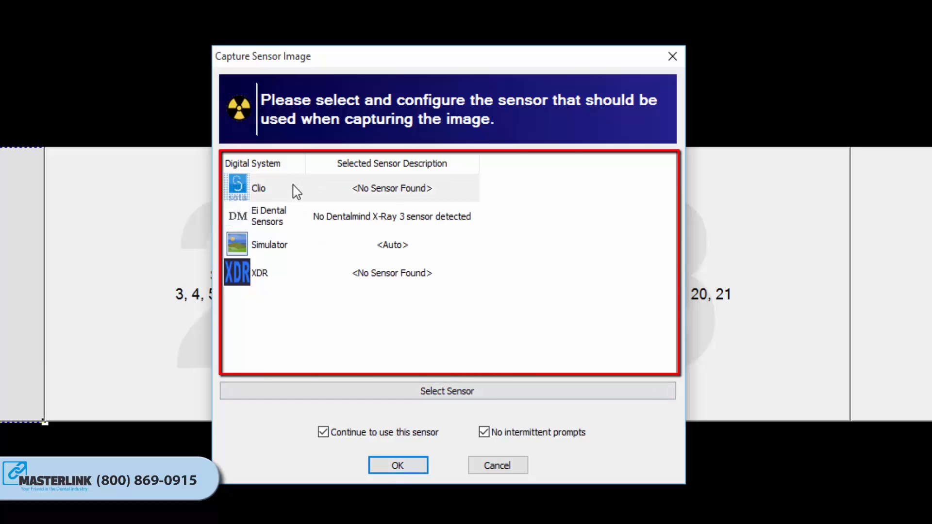
Select the Simulator sensor with both options ticked and take the four bite-wing exposures.
{"action": "left_click", "coordinate": [270, 245]}
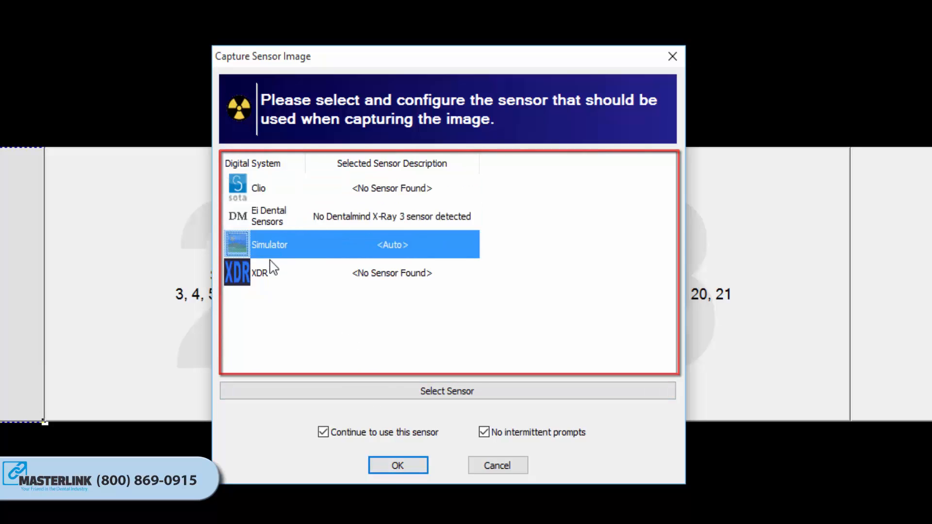
{"action": "left_click", "coordinate": [268, 188]}
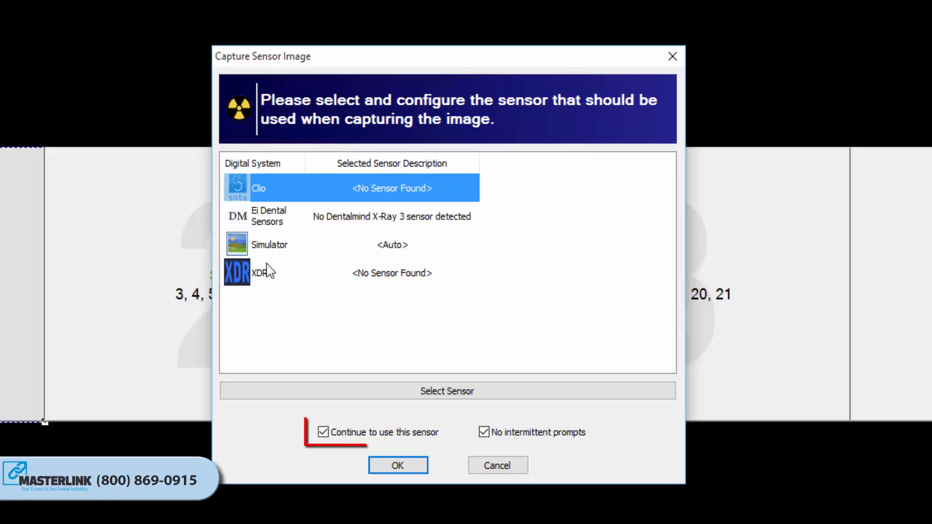
{"action": "left_click", "coordinate": [269, 245]}
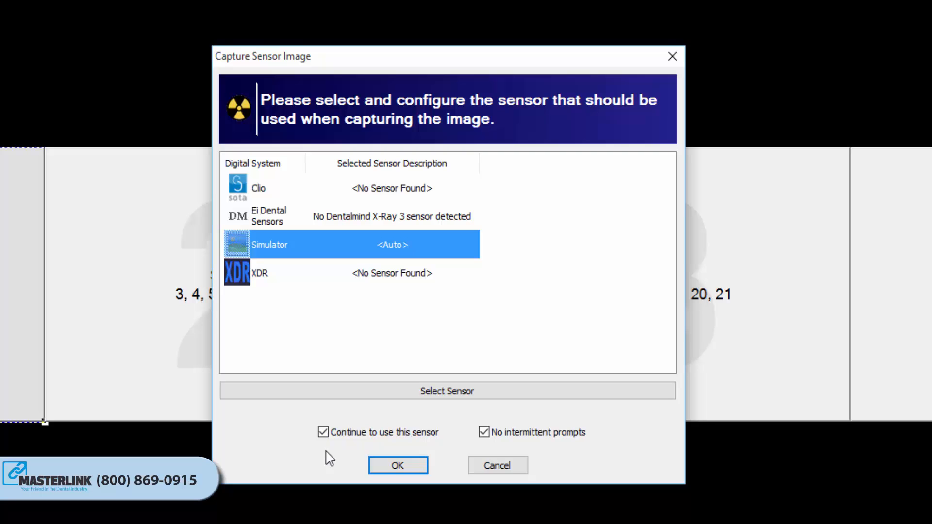
{"action": "left_click", "coordinate": [397, 465]}
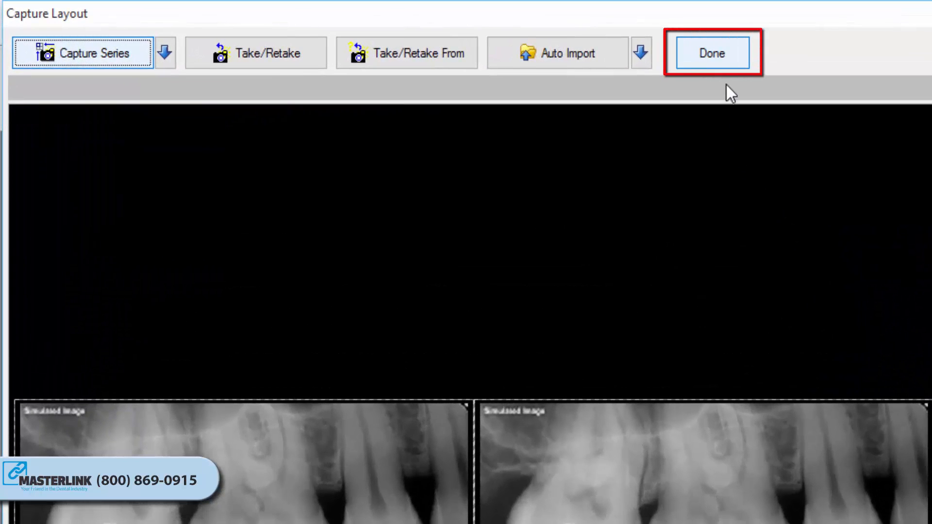
Finish with Done so the four bite-wing images open together as one series.
{"action": "left_click", "coordinate": [714, 52]}
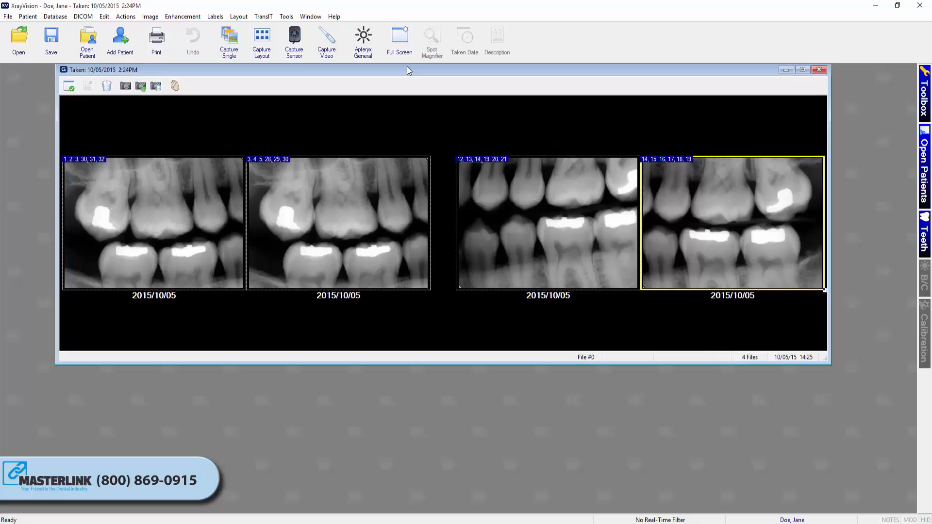
{"action": "mouse_move", "coordinate": [431, 195]}
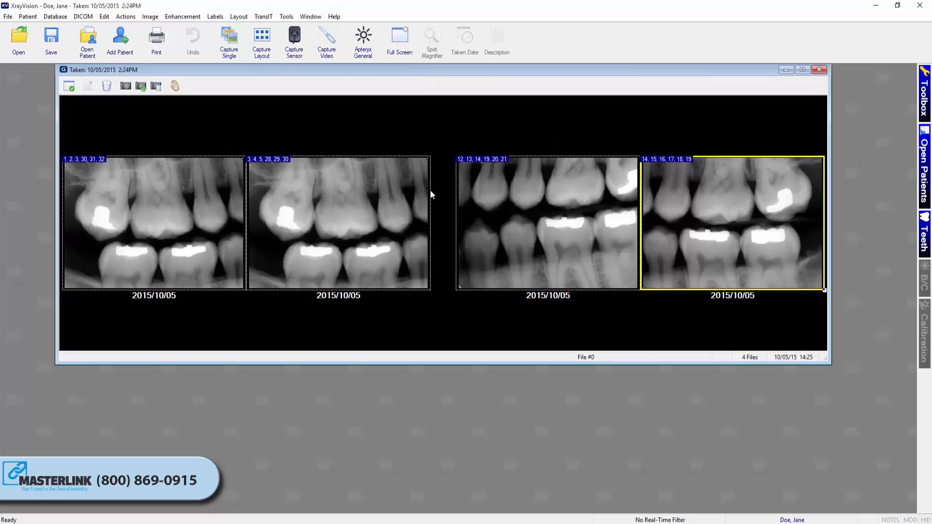
{"action": "mouse_move", "coordinate": [435, 402]}
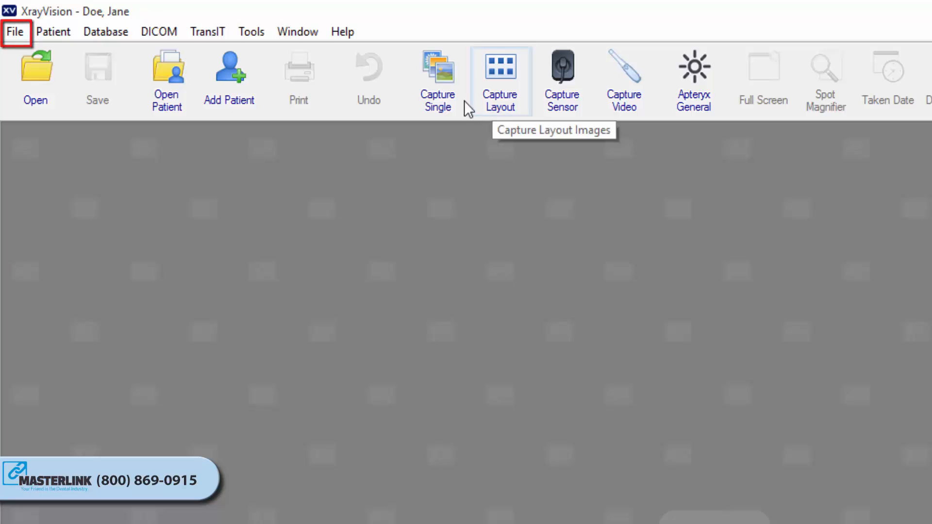
Start a Continuous Series capture and accept the Sensor Tooth Selection without picking teeth.
{"action": "left_click", "coordinate": [15, 32]}
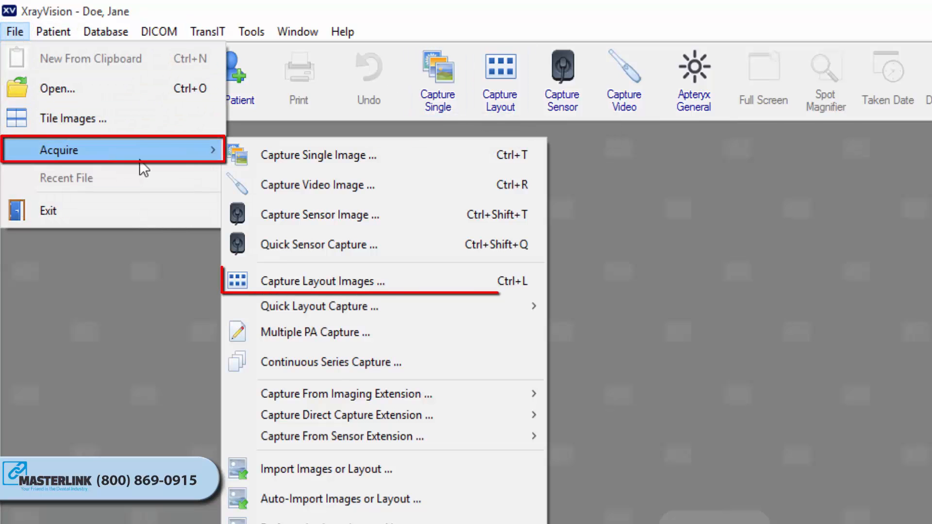
{"action": "left_click", "coordinate": [321, 282]}
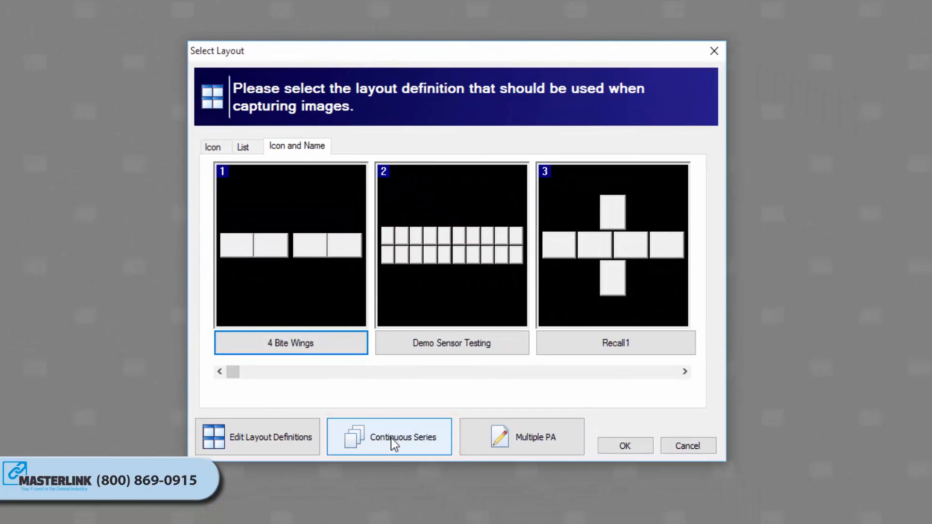
{"action": "left_click", "coordinate": [388, 437]}
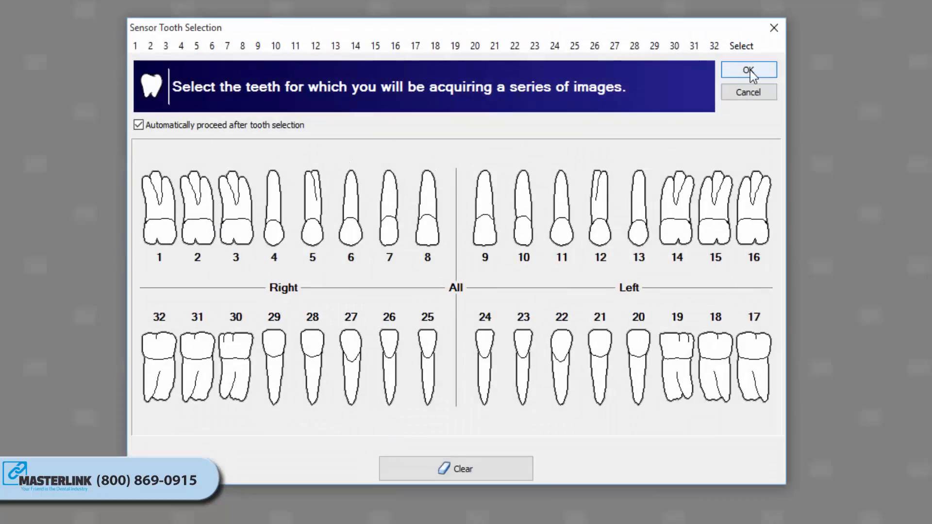
{"action": "left_click", "coordinate": [425, 218]}
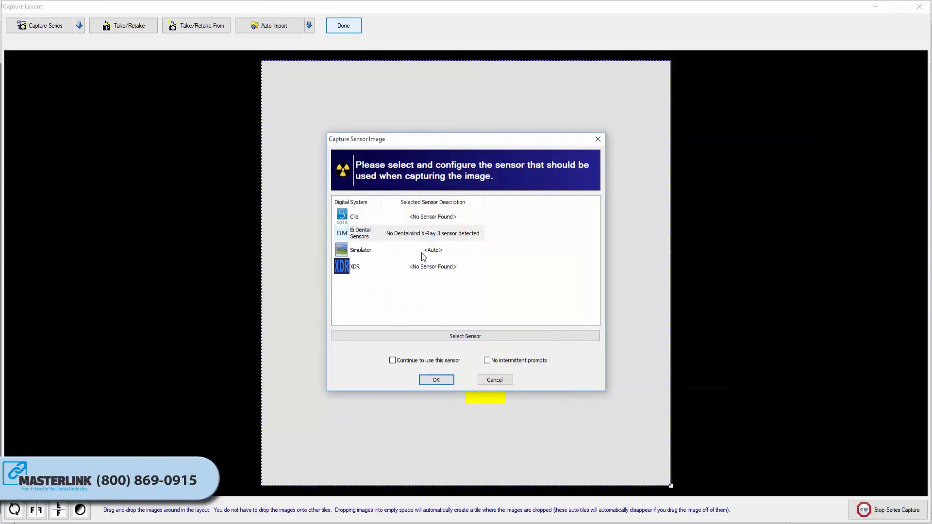
Choose Simulator, keep 'Continue to use this sensor' ticked, and capture the periapical series.
{"action": "left_click", "coordinate": [361, 251]}
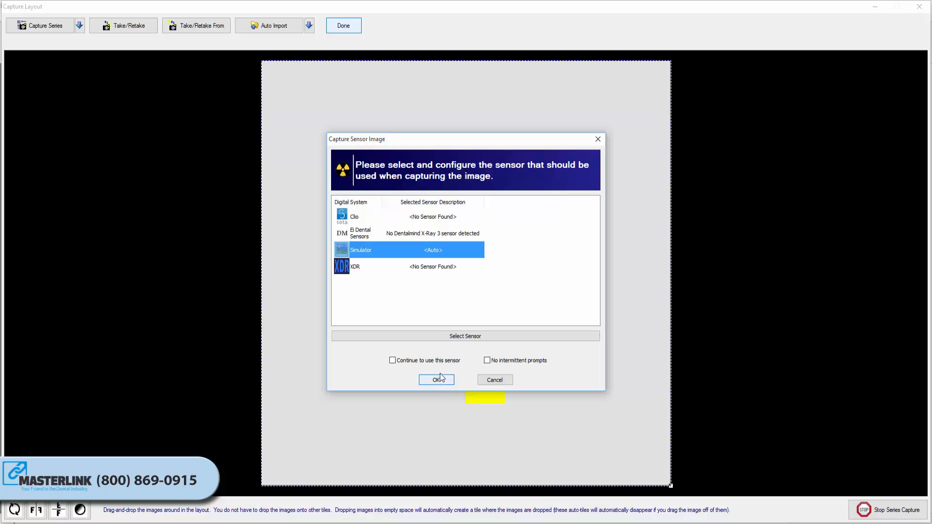
{"action": "left_click", "coordinate": [392, 360]}
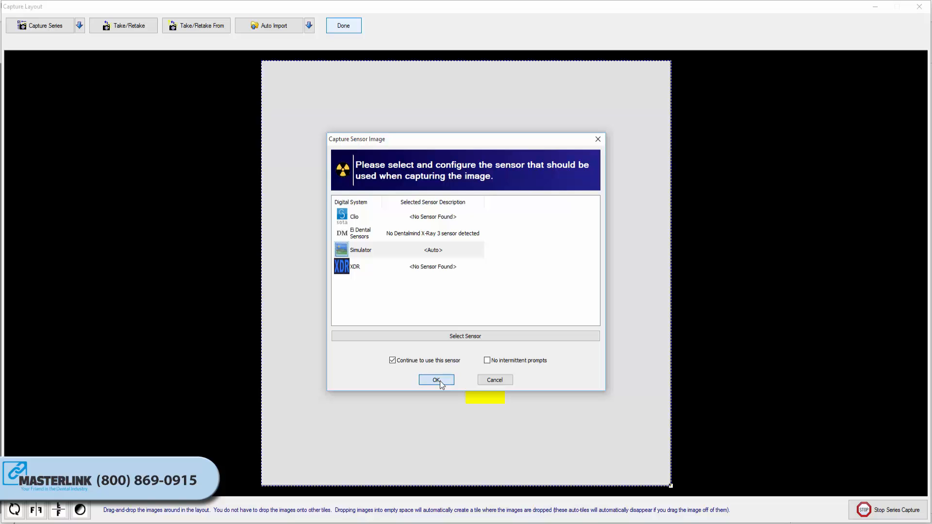
{"action": "left_click", "coordinate": [437, 380]}
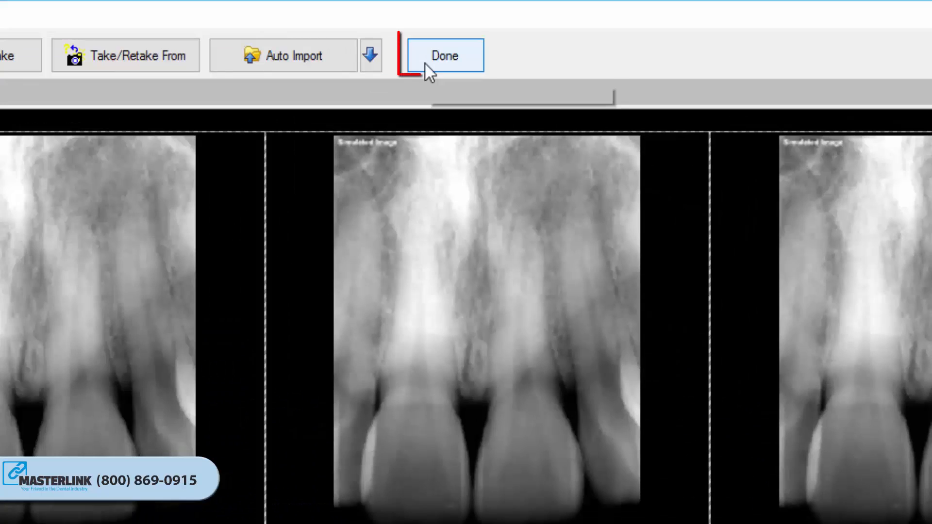
Finish with Done so the five periapical images open together in one image window.
{"action": "left_click", "coordinate": [445, 55]}
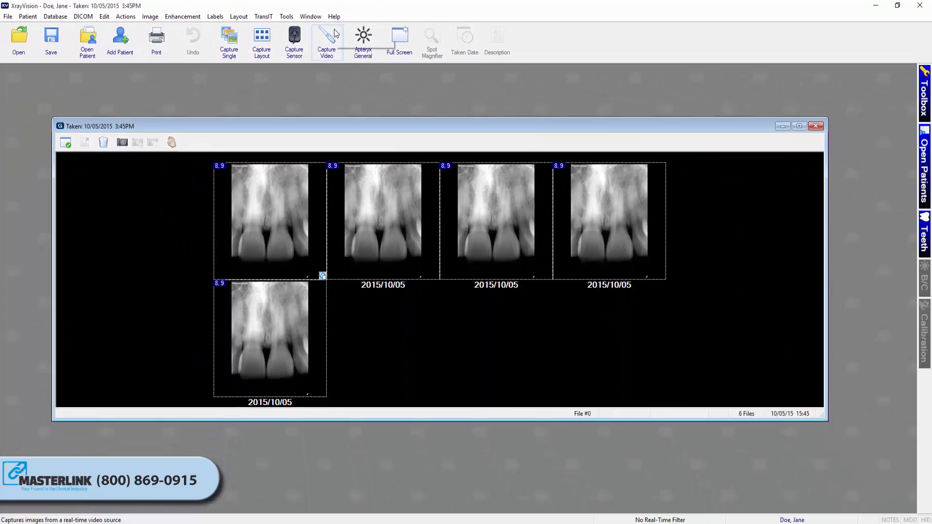
{"action": "mouse_move", "coordinate": [335, 33]}
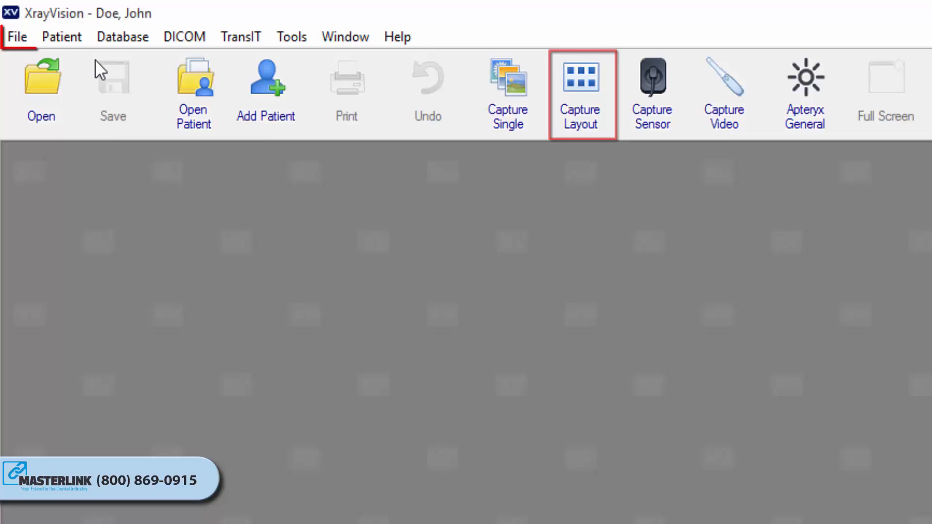
Start a new layout capture and choose Multiple PA, showing the empty tooth chart.
{"action": "left_click", "coordinate": [16, 37]}
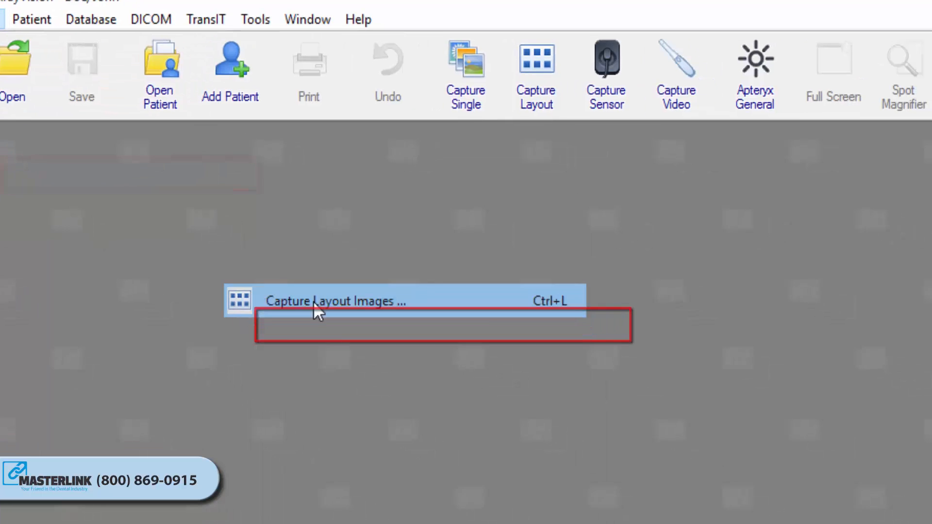
{"action": "left_click", "coordinate": [333, 301]}
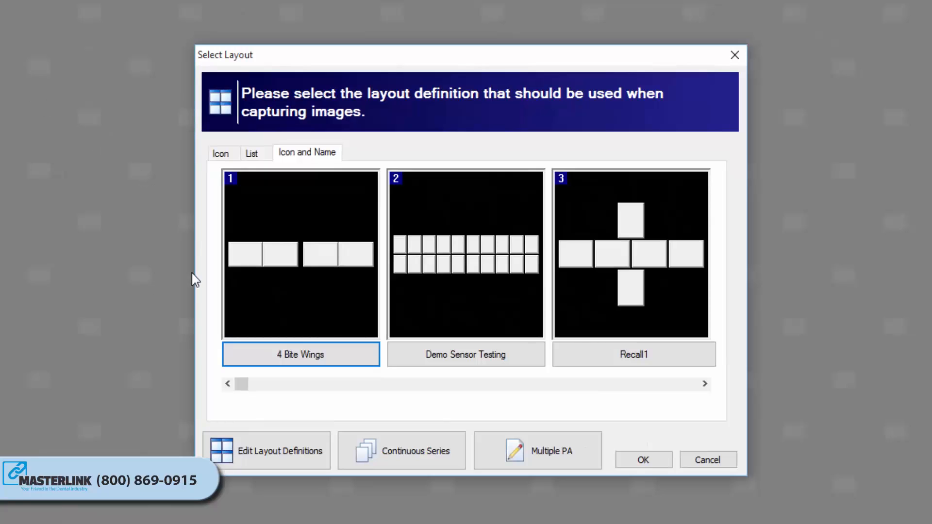
{"action": "left_click", "coordinate": [543, 462]}
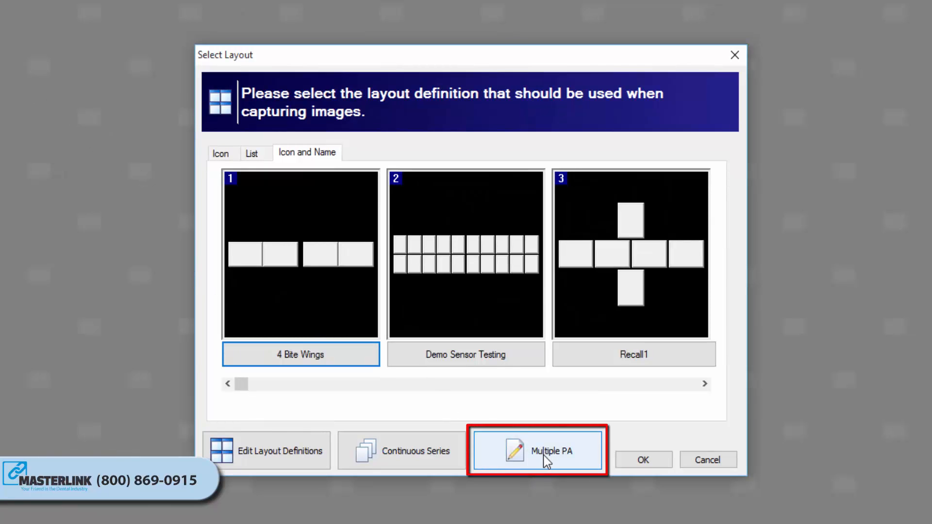
{"action": "left_click", "coordinate": [538, 450]}
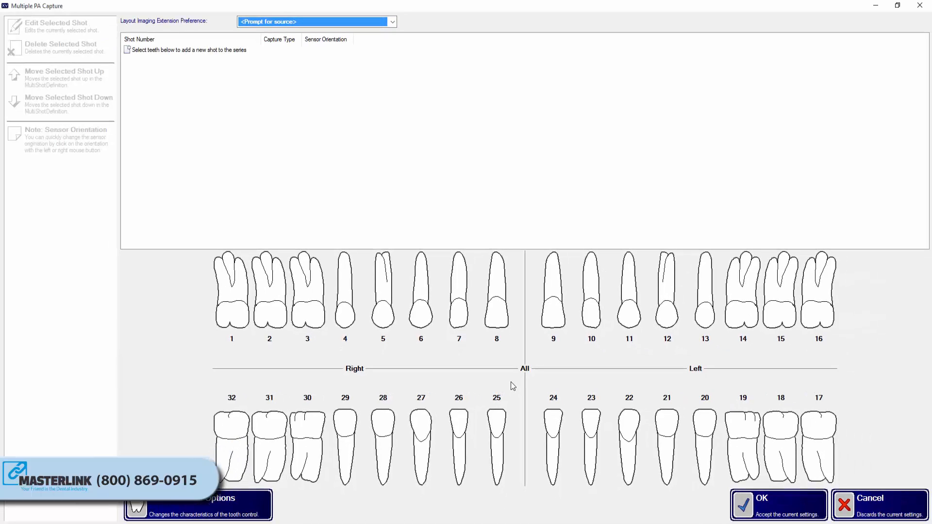
{"action": "mouse_move", "coordinate": [192, 299]}
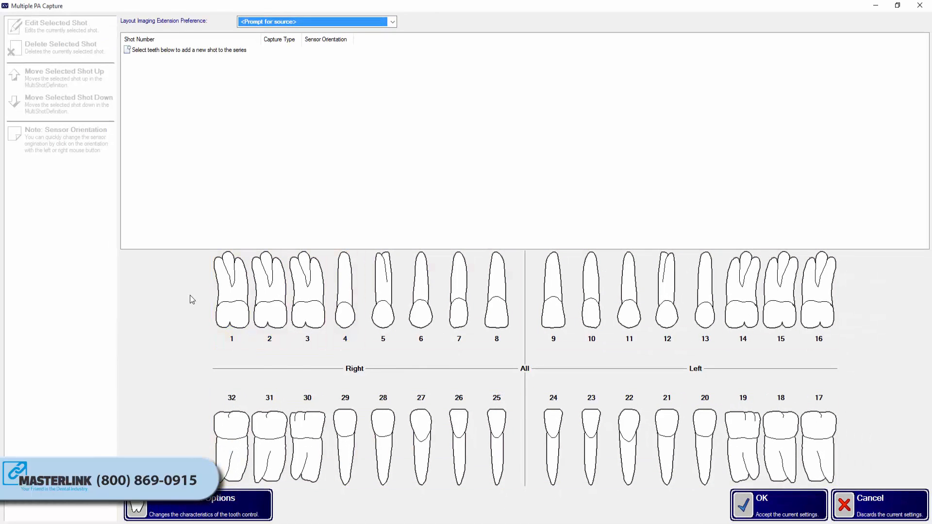
Add shots for teeth 1–3 with 30–32, 14–19 and 8–9, with Simulator as imaging source.
{"action": "left_click", "coordinate": [307, 299]}
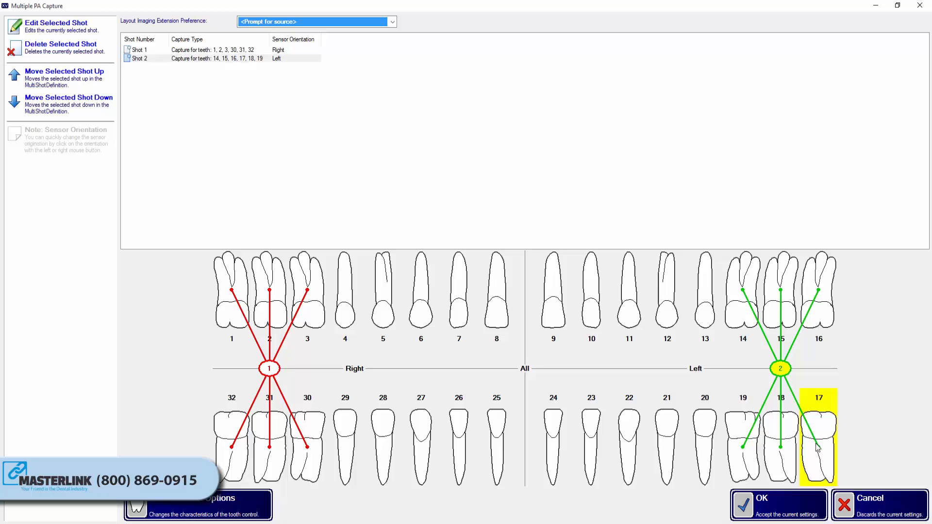
{"action": "left_click", "coordinate": [496, 311]}
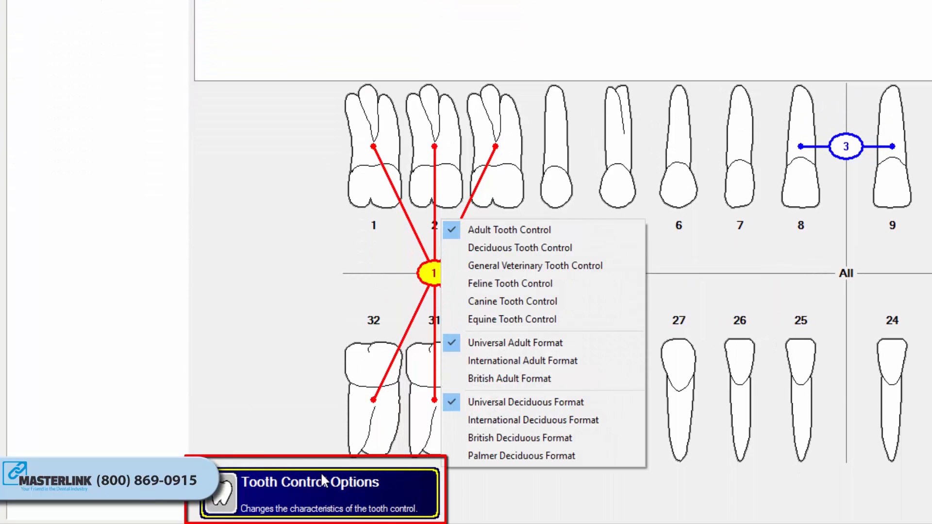
{"action": "mouse_move", "coordinate": [499, 229]}
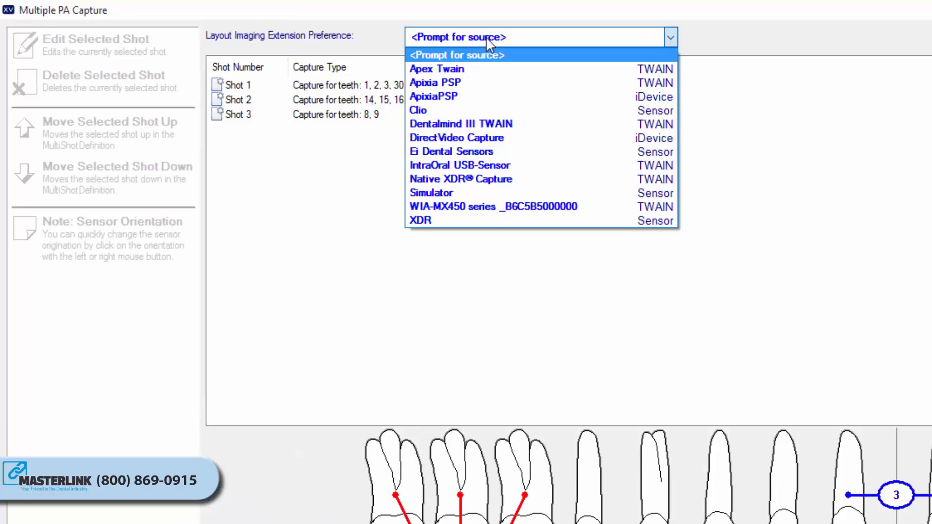
{"action": "mouse_move", "coordinate": [435, 200]}
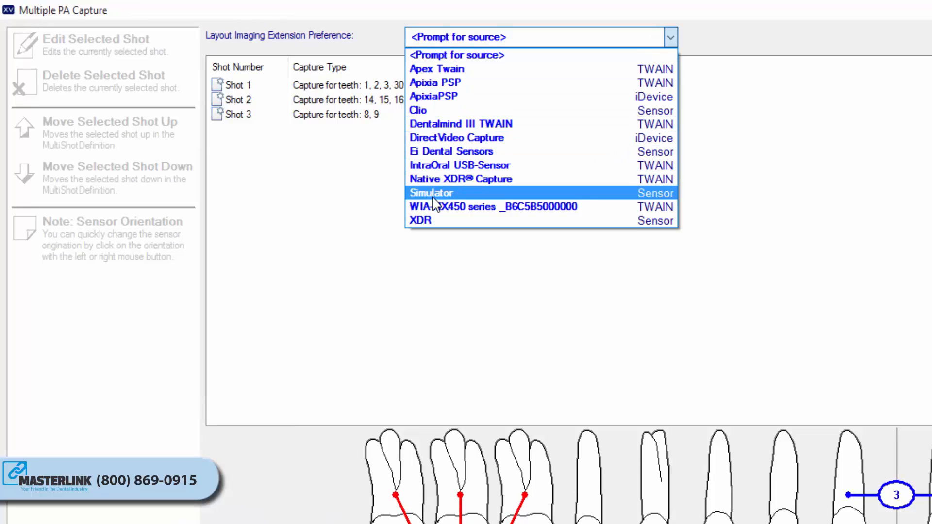
{"action": "left_click", "coordinate": [431, 192]}
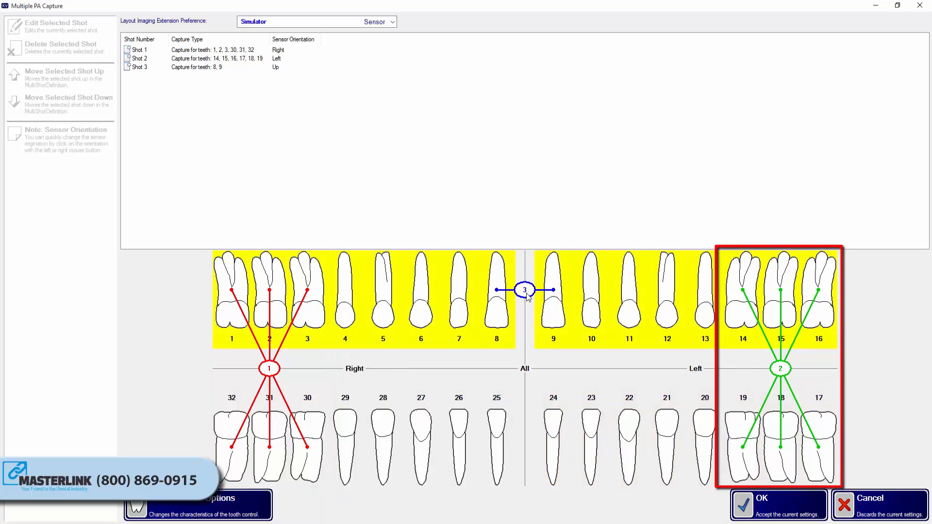
Select Shot 1 and view its definition via Edit Selected Shot, closing without changes.
{"action": "left_click", "coordinate": [524, 289]}
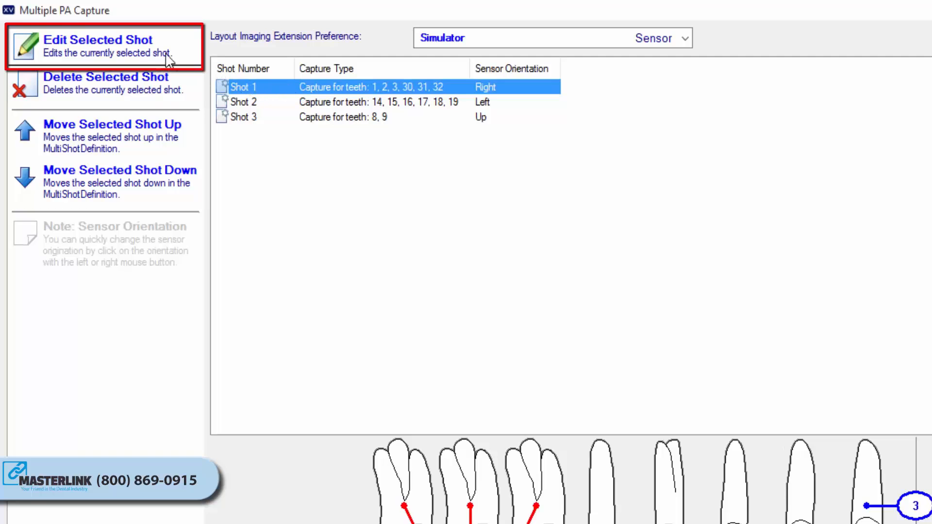
{"action": "left_click", "coordinate": [100, 40]}
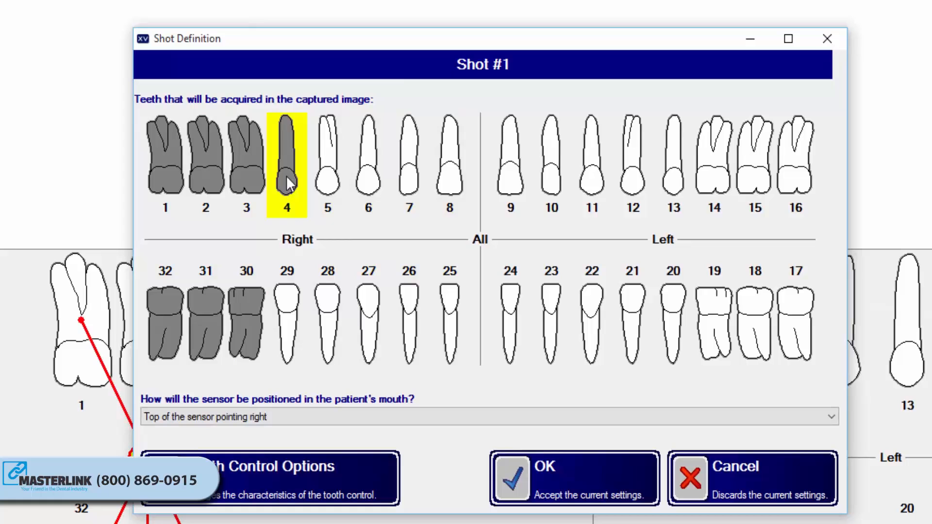
{"action": "left_click", "coordinate": [287, 165]}
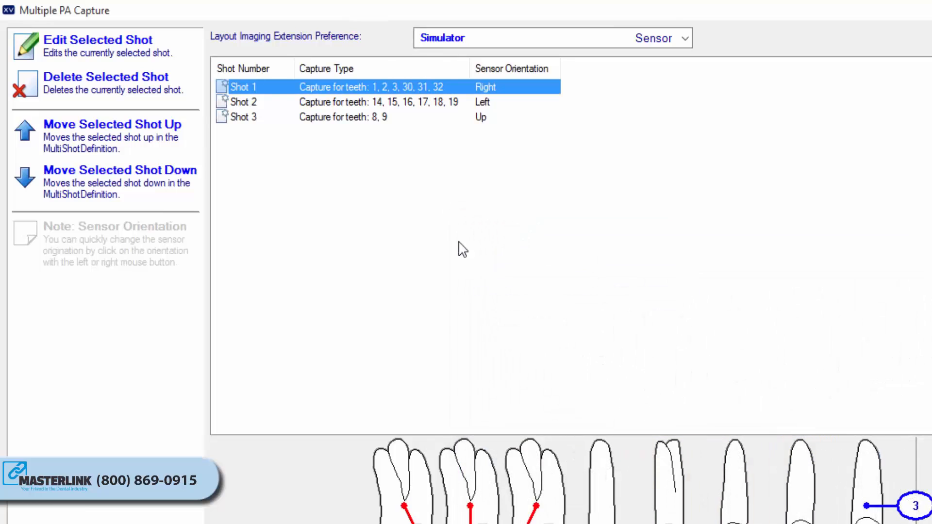
Decline deleting the shot, then move the teeth 1–3, 30–32 shot down in the order.
{"action": "left_click", "coordinate": [105, 76]}
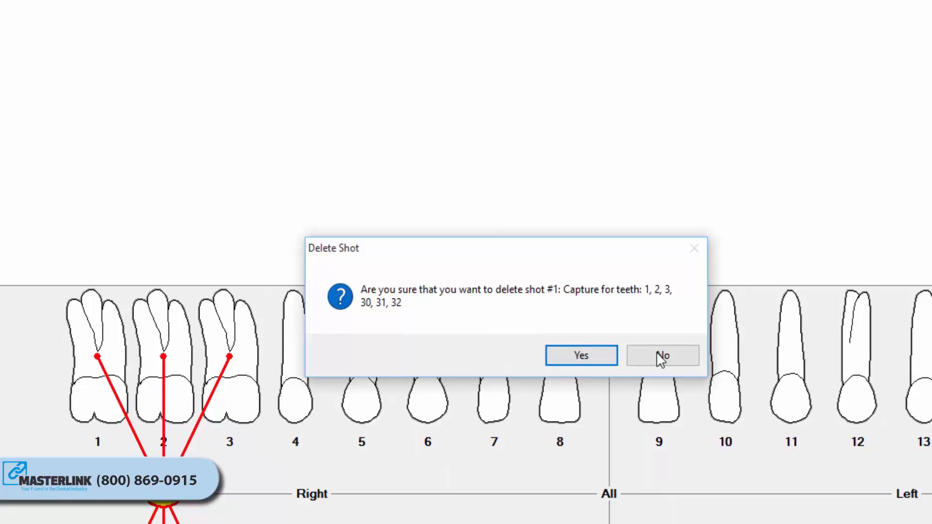
{"action": "left_click", "coordinate": [662, 355]}
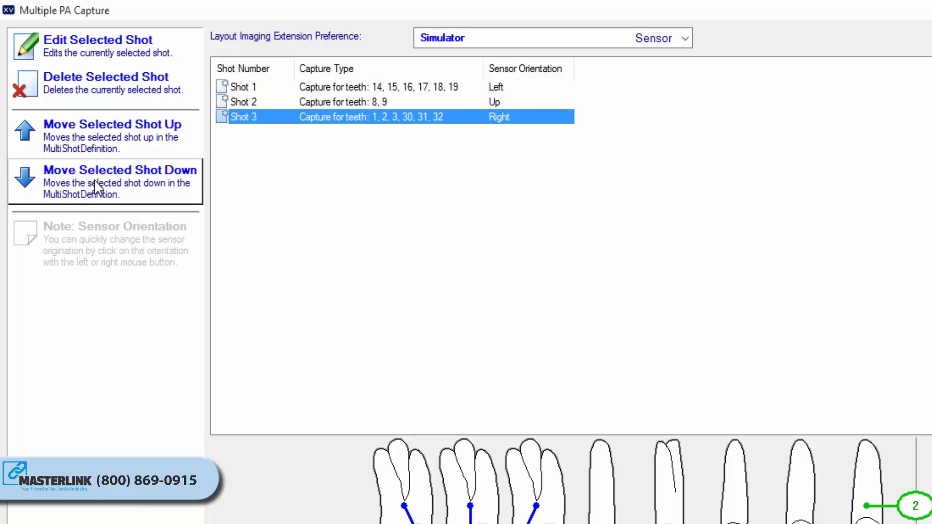
{"action": "left_click", "coordinate": [115, 136]}
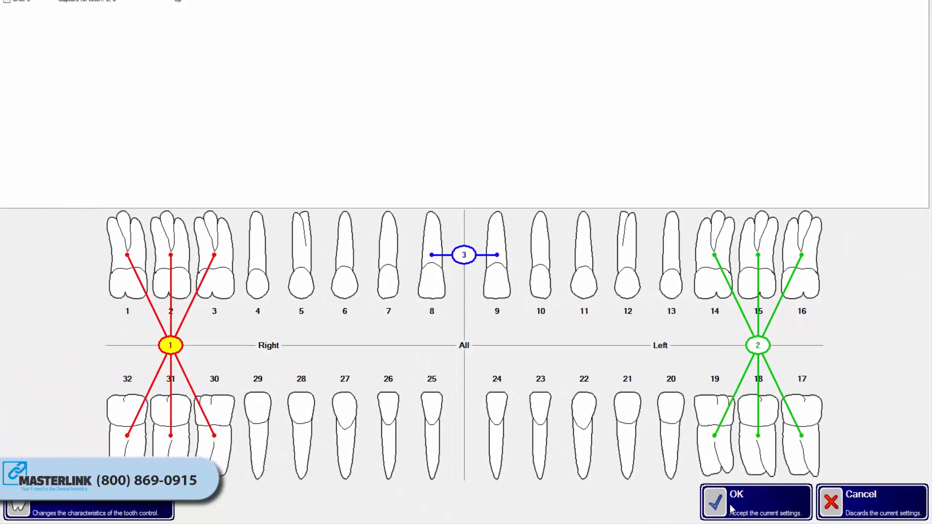
Accept the multiple PA shot definitions and finish the capture with Done, keeping the layout.
{"action": "left_click", "coordinate": [745, 503]}
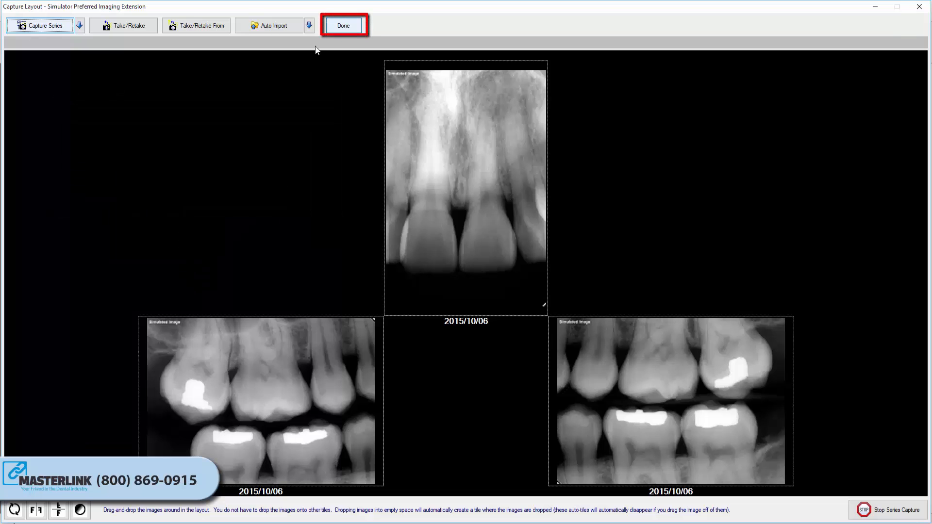
{"action": "left_click", "coordinate": [342, 25]}
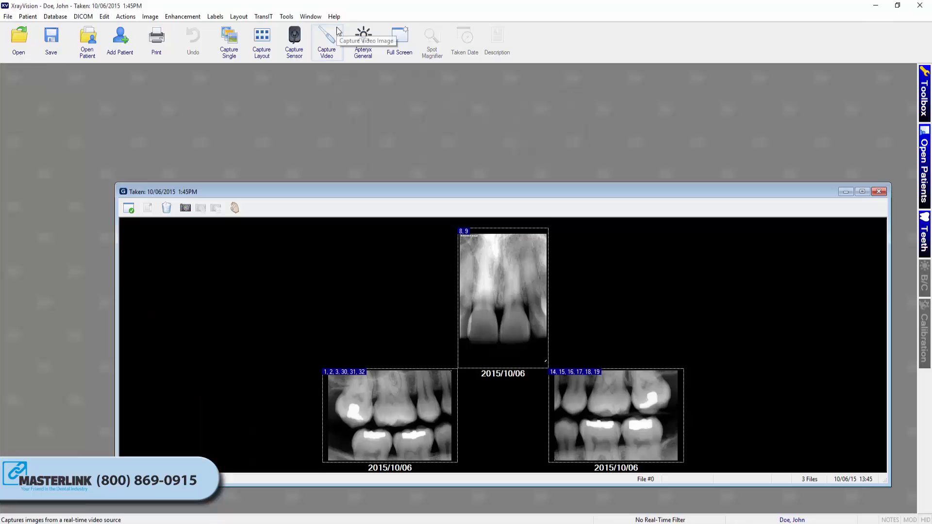
{"action": "left_click", "coordinate": [879, 191]}
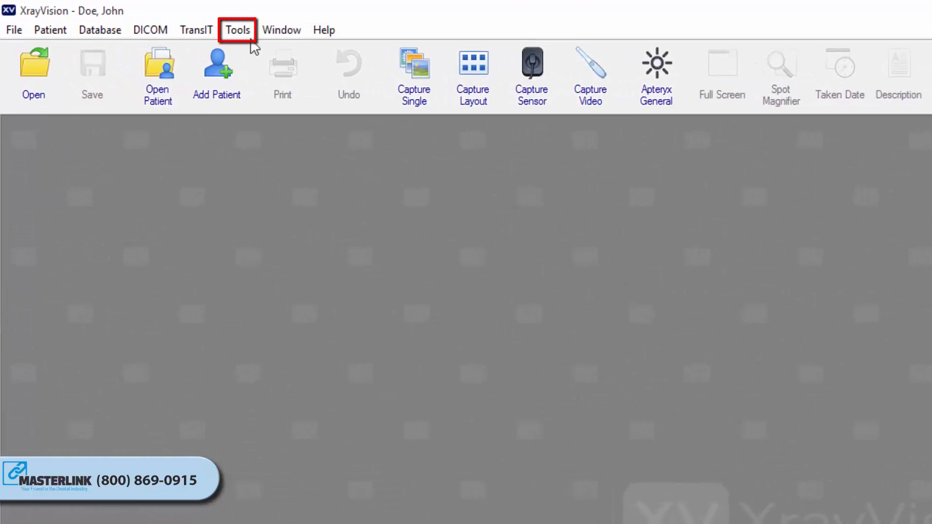
In Hardware Options > Imaging Devices, set DirectVideo Capture's video source to DirectVideo.
{"action": "left_click", "coordinate": [237, 30]}
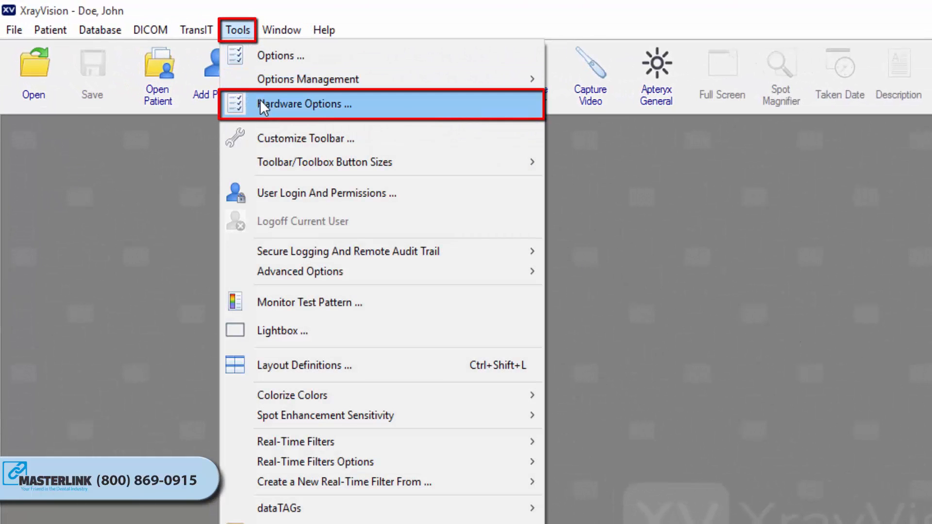
{"action": "left_click", "coordinate": [302, 103]}
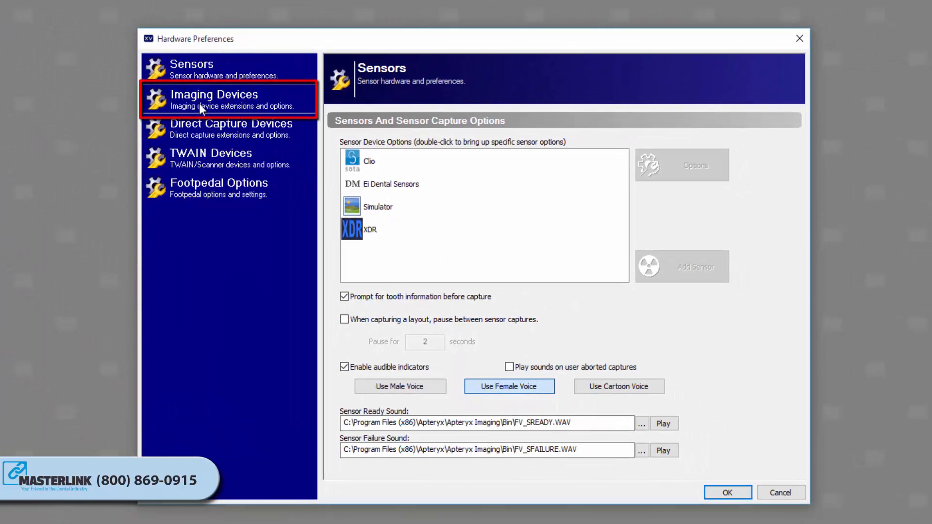
{"action": "left_click", "coordinate": [214, 97]}
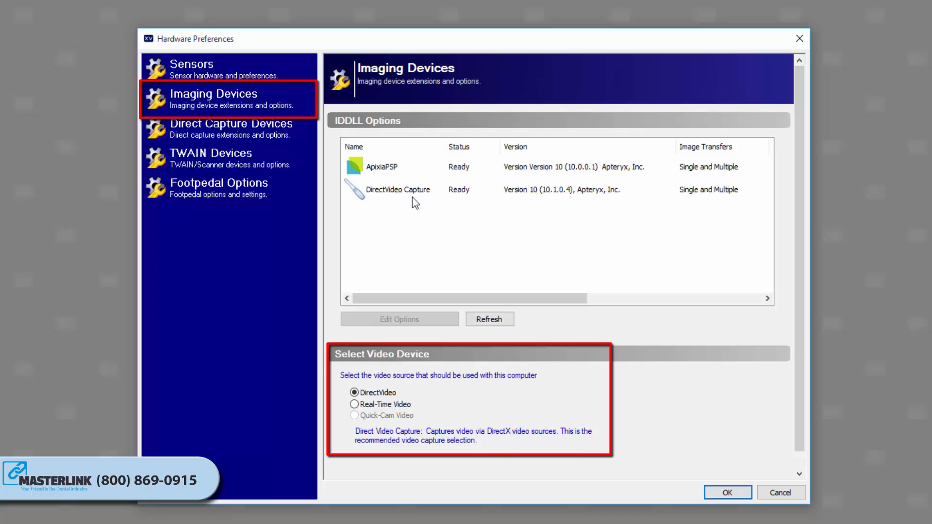
{"action": "left_click", "coordinate": [398, 189]}
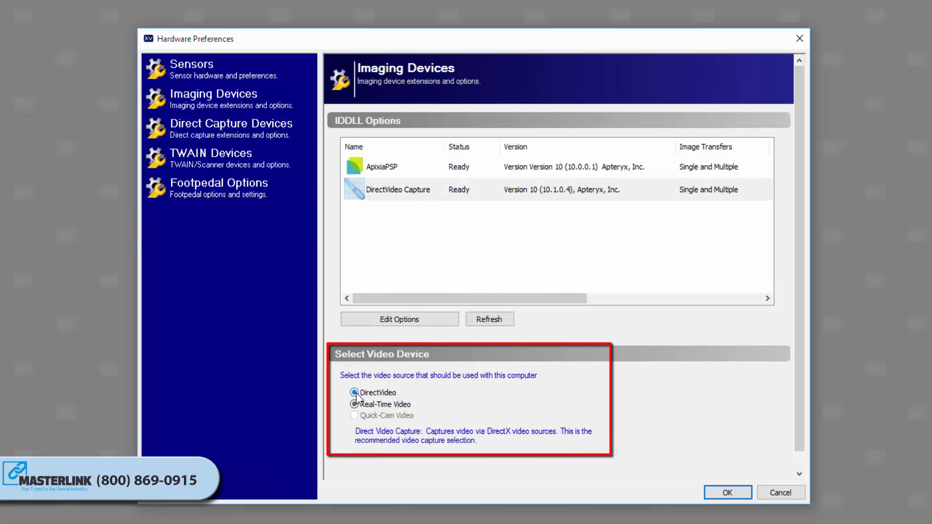
{"action": "left_click", "coordinate": [728, 493]}
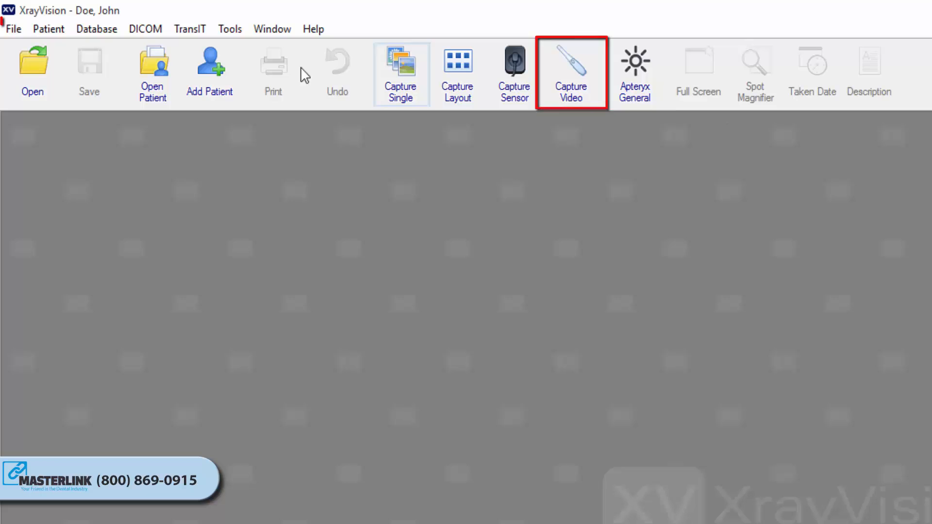
Launch Capture Video Image from File > Acquire, showing the live intraoral camera view.
{"action": "left_click", "coordinate": [13, 29]}
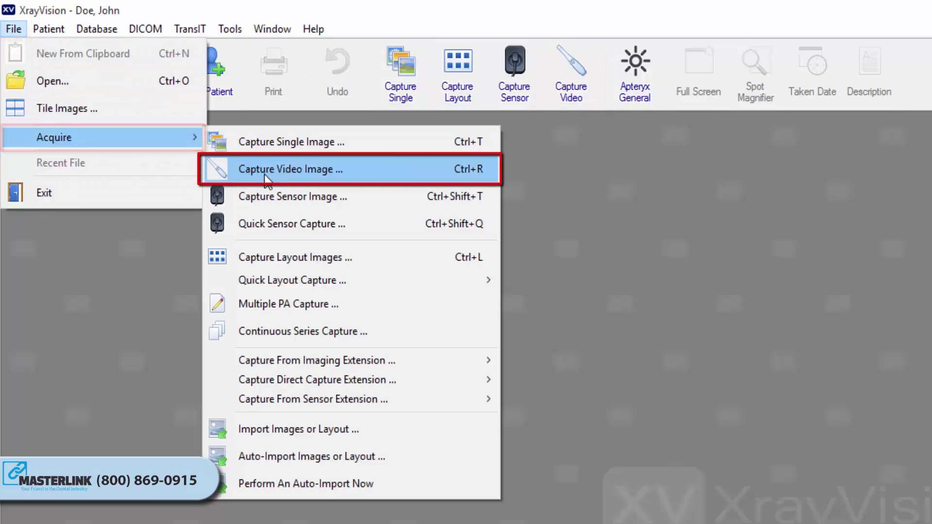
{"action": "left_click", "coordinate": [288, 169]}
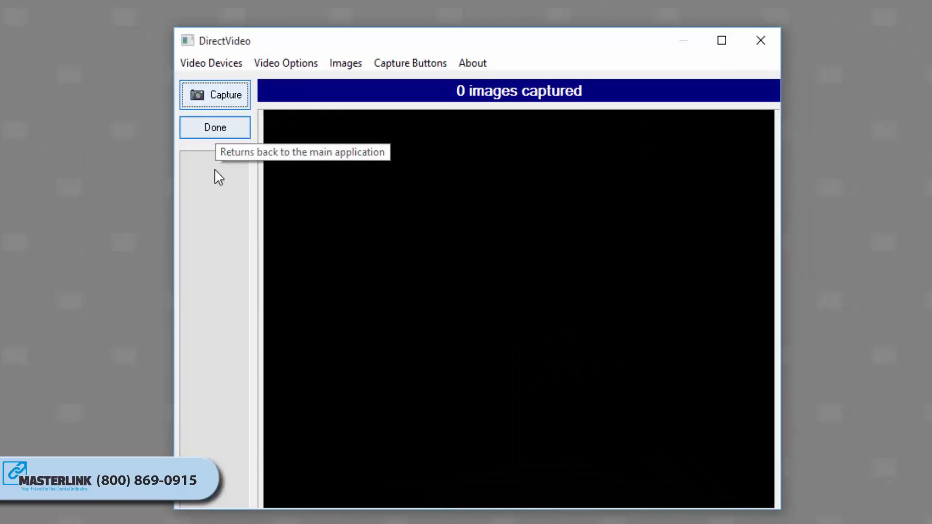
{"action": "mouse_move", "coordinate": [220, 183]}
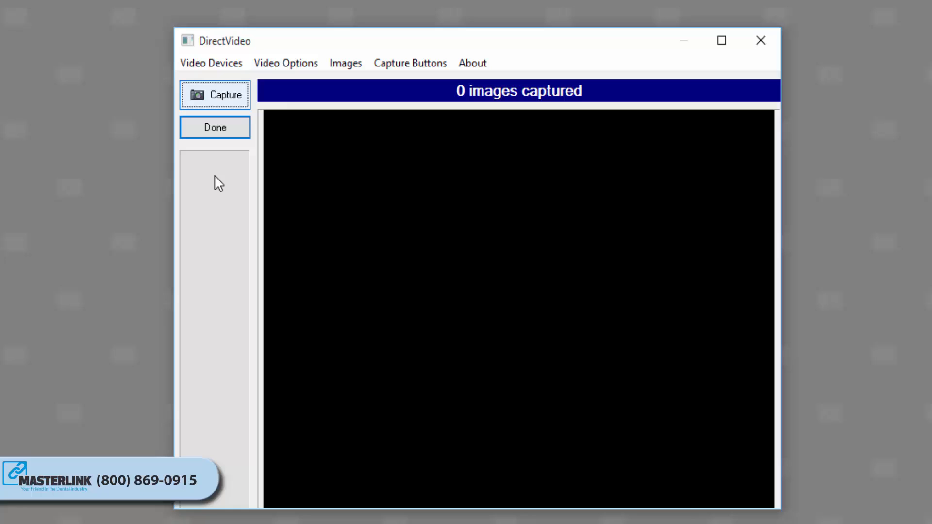
{"action": "left_click", "coordinate": [211, 63]}
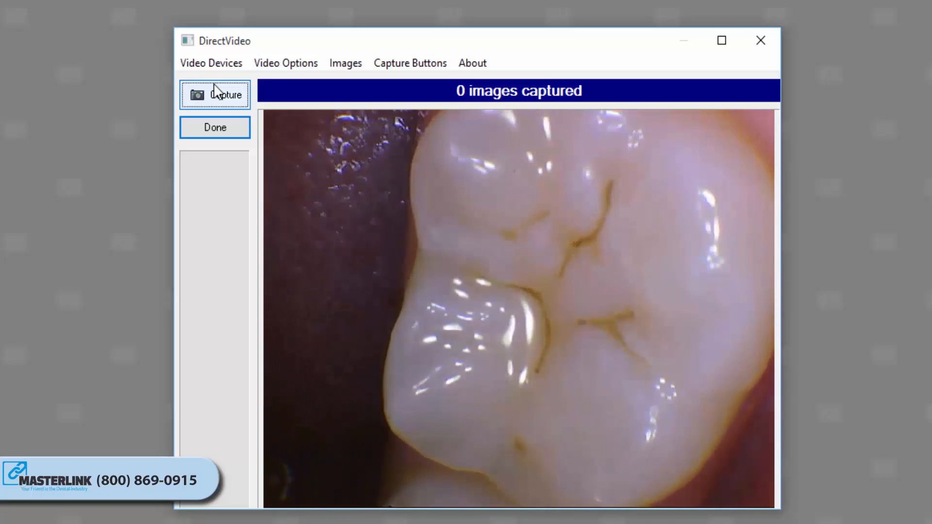
Capture four images of the molar and browse the captured thumbnails.
{"action": "left_click", "coordinate": [215, 95]}
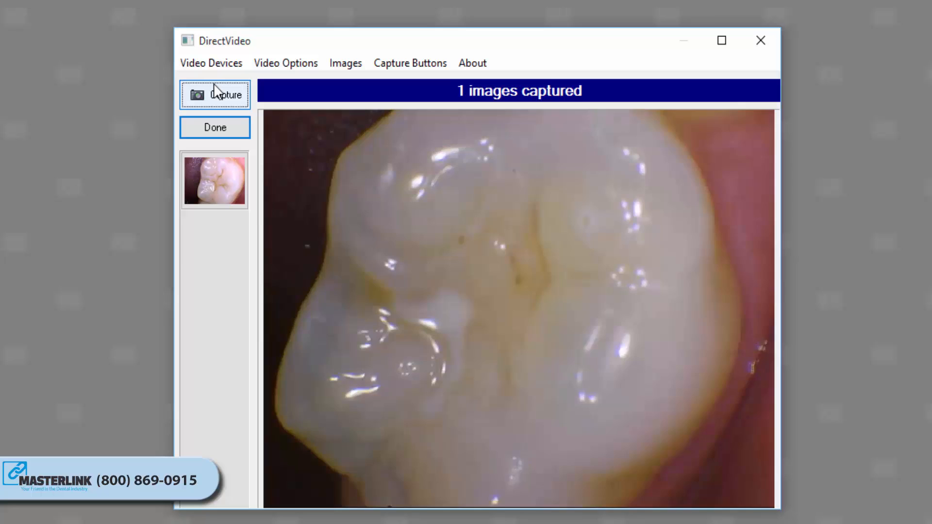
{"action": "left_click", "coordinate": [216, 94]}
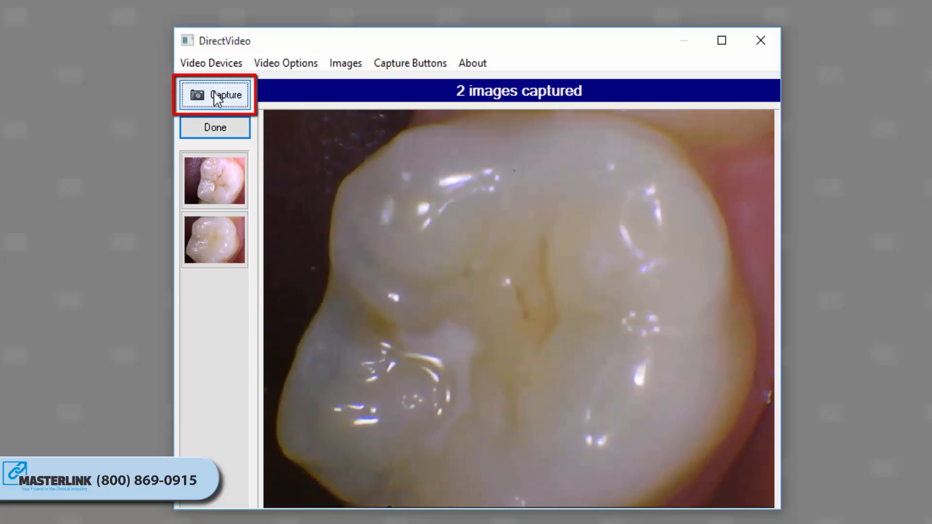
{"action": "left_click", "coordinate": [215, 95]}
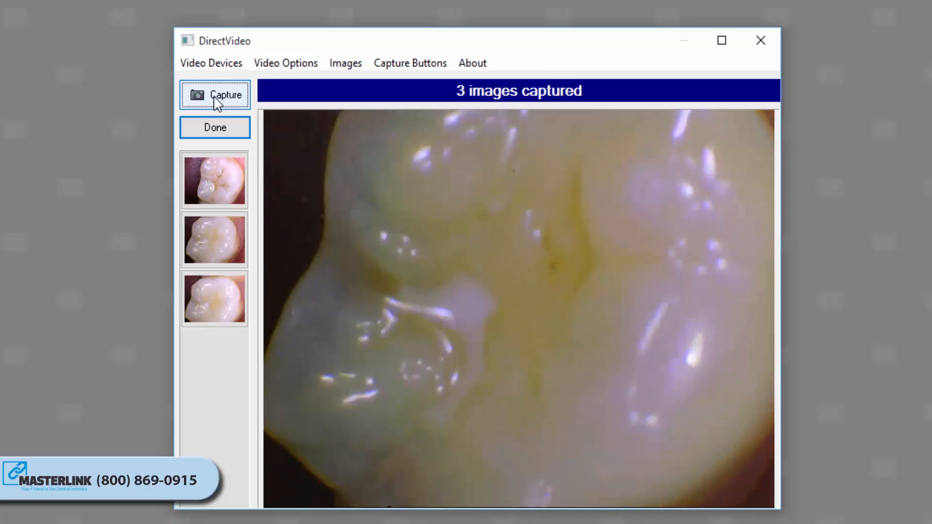
{"action": "left_click", "coordinate": [216, 94]}
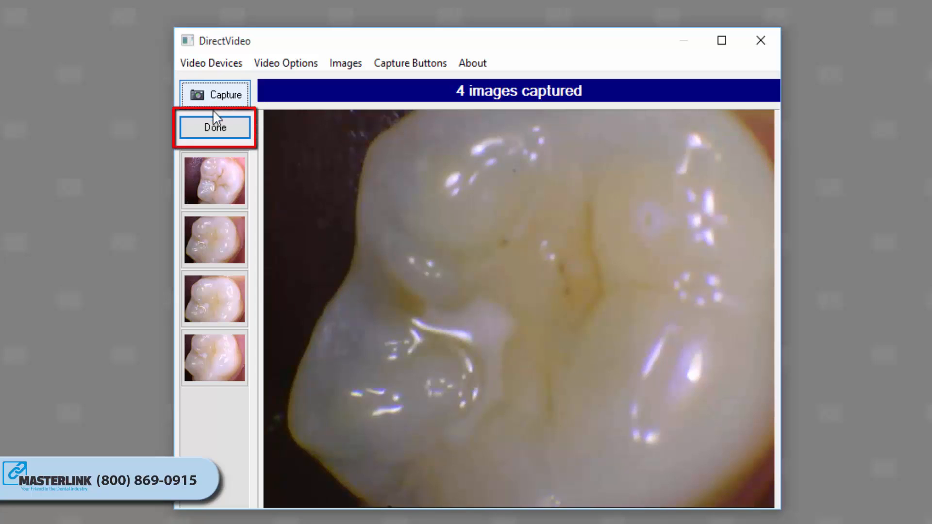
{"action": "mouse_move", "coordinate": [216, 155]}
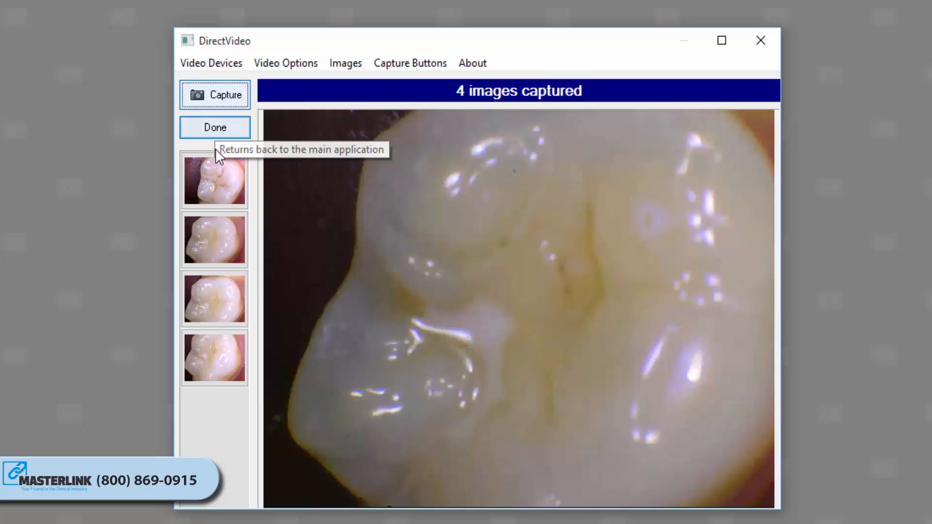
{"action": "left_click", "coordinate": [214, 239]}
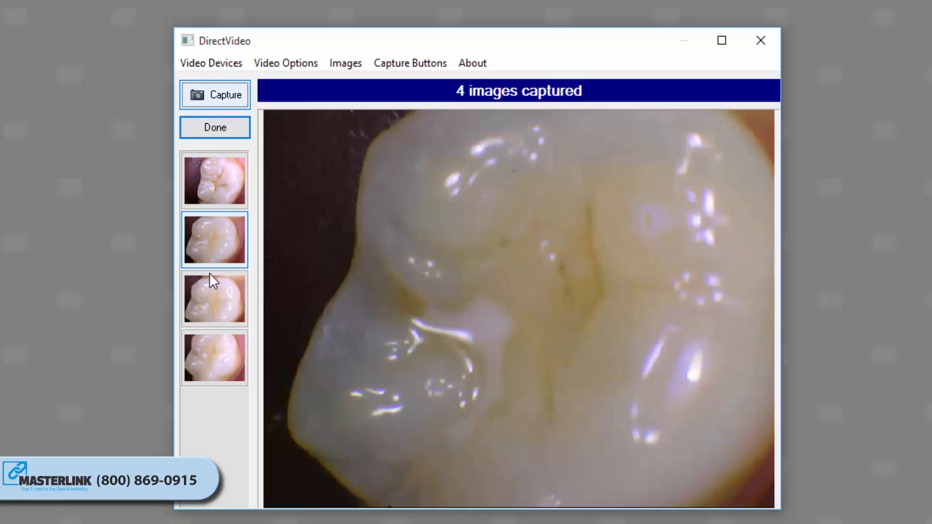
{"action": "left_click", "coordinate": [214, 359]}
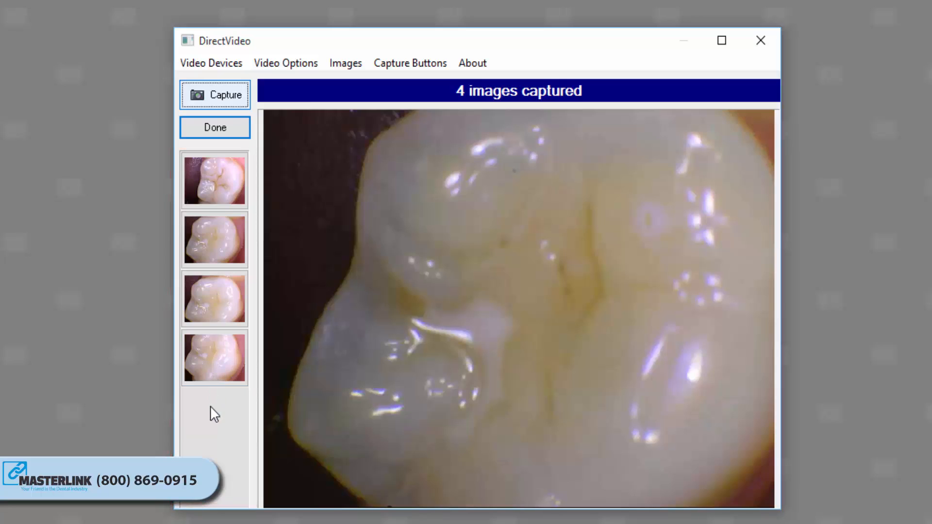
Delete the fourth captured image, then return the remaining three to XrayVision with Done.
{"action": "right_click", "coordinate": [214, 371]}
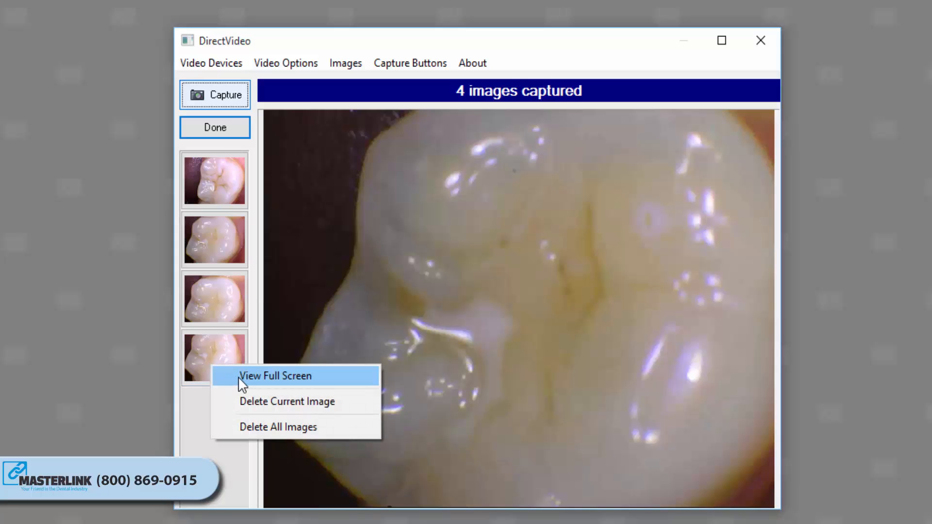
{"action": "left_click", "coordinate": [276, 376]}
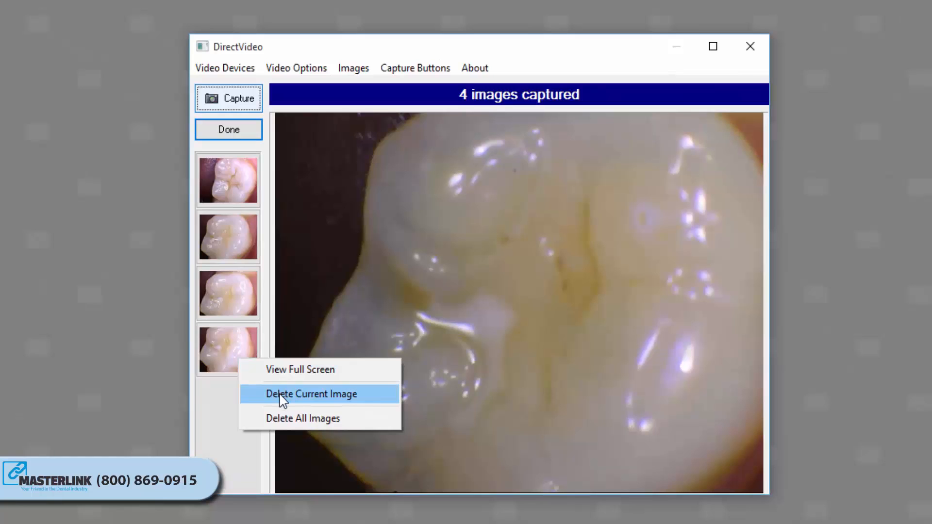
{"action": "left_click", "coordinate": [312, 394]}
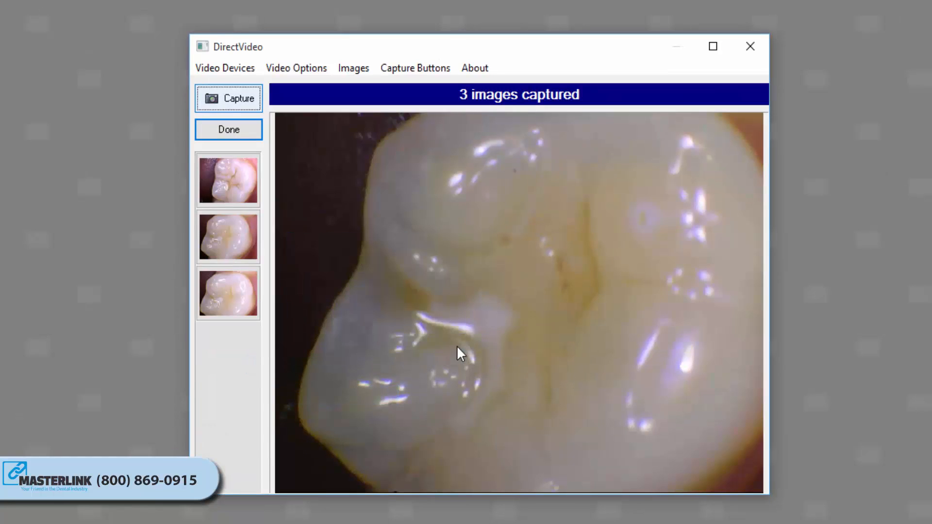
{"action": "right_click", "coordinate": [228, 293]}
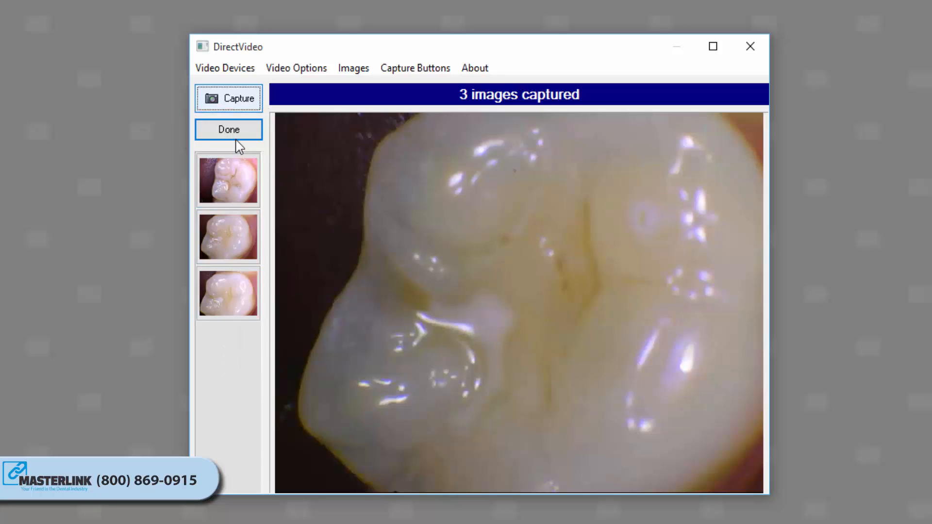
{"action": "left_click", "coordinate": [228, 130]}
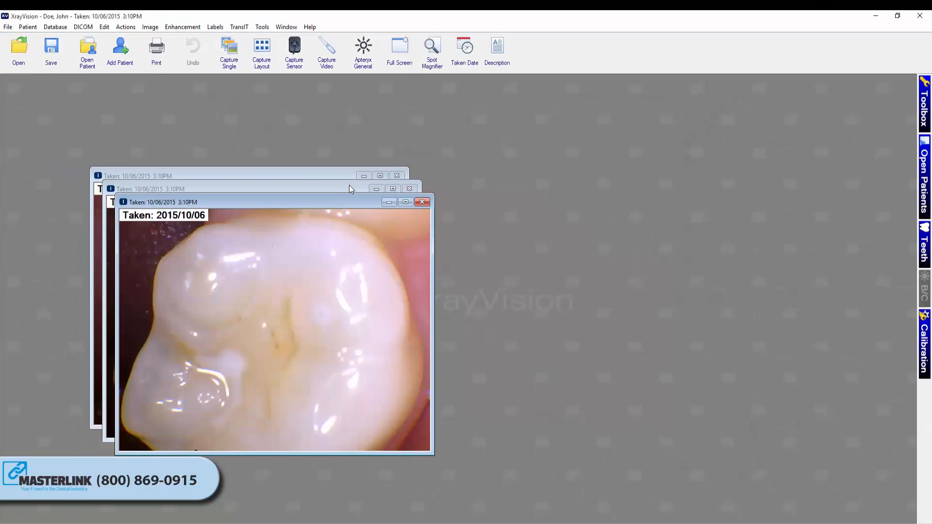